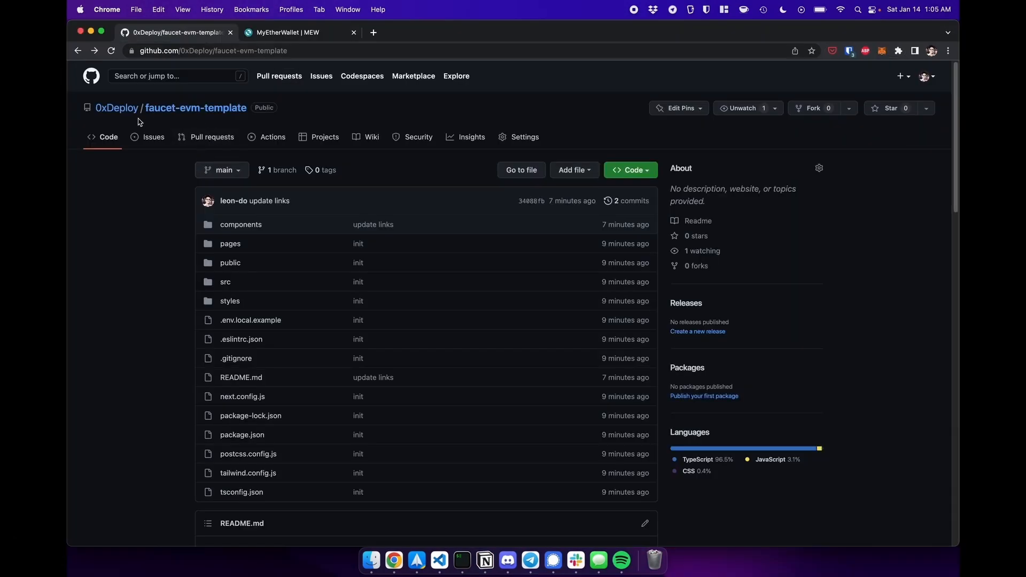
{"action": "mouse_move", "coordinate": [165, 121]}
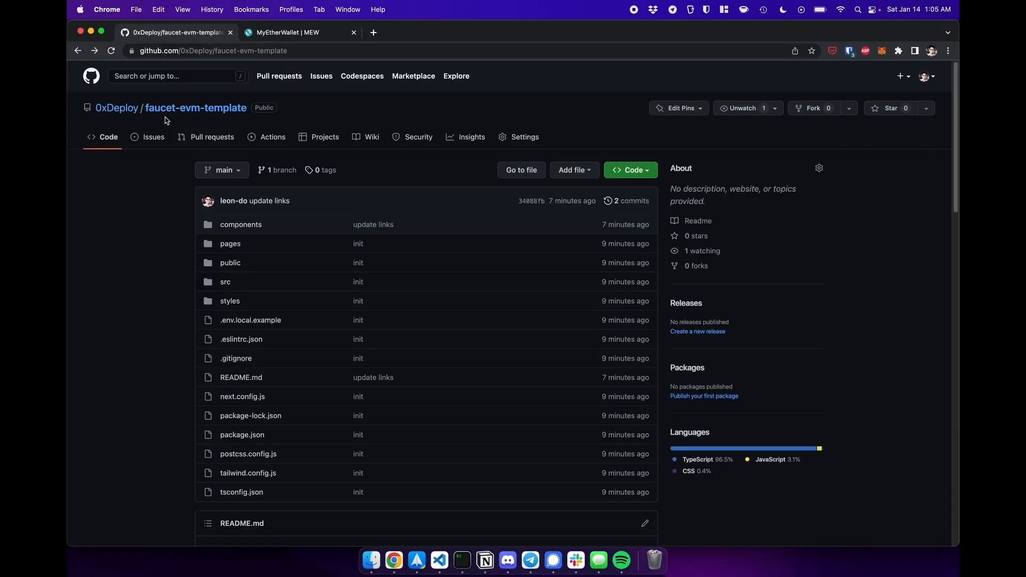
Scroll the faucet-evm-template README and start its one-click Deploy to Vercel
{"action": "scroll", "scroll_direction": "down", "scroll_amount": 3}
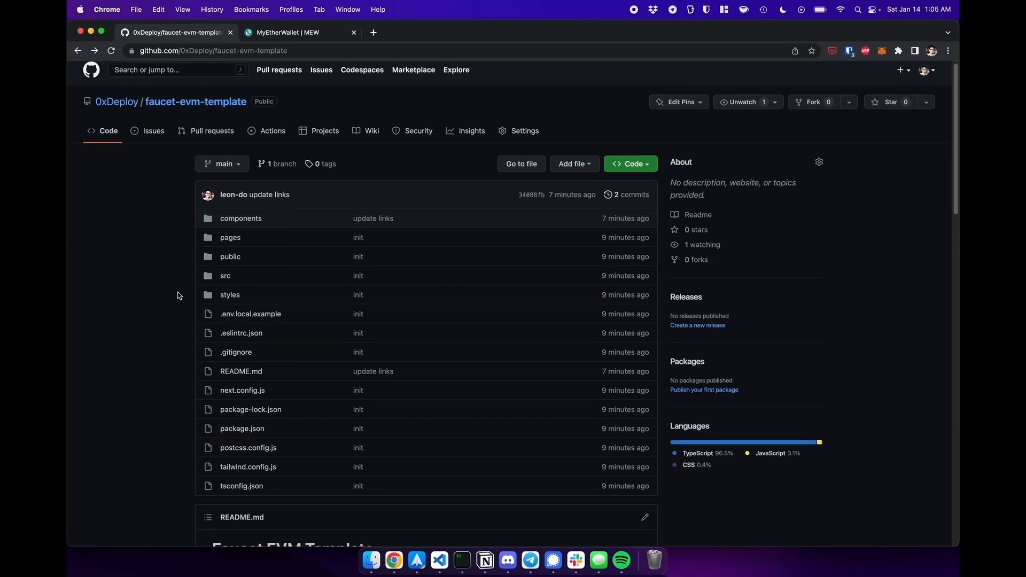
{"action": "scroll", "scroll_direction": "down", "scroll_amount": 3}
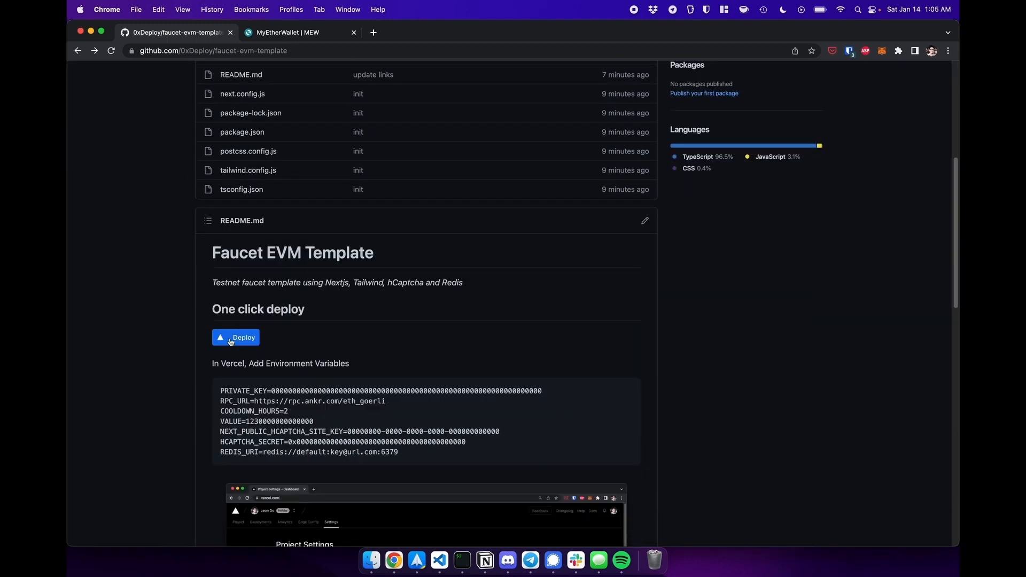
{"action": "left_click", "coordinate": [236, 338]}
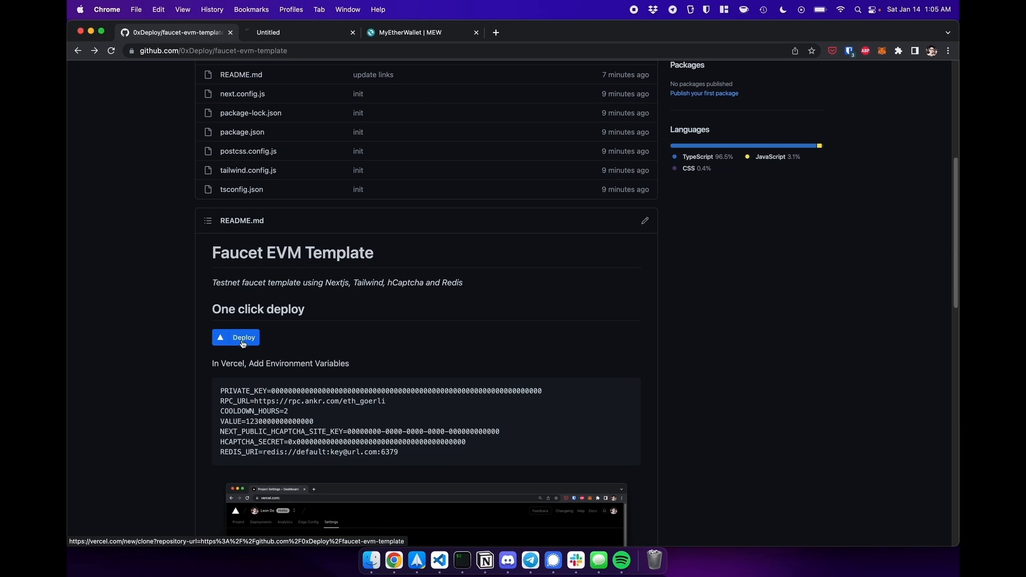
Name the new private repository 'test-faucet' and create it to start deployment
{"action": "left_click", "coordinate": [237, 337]}
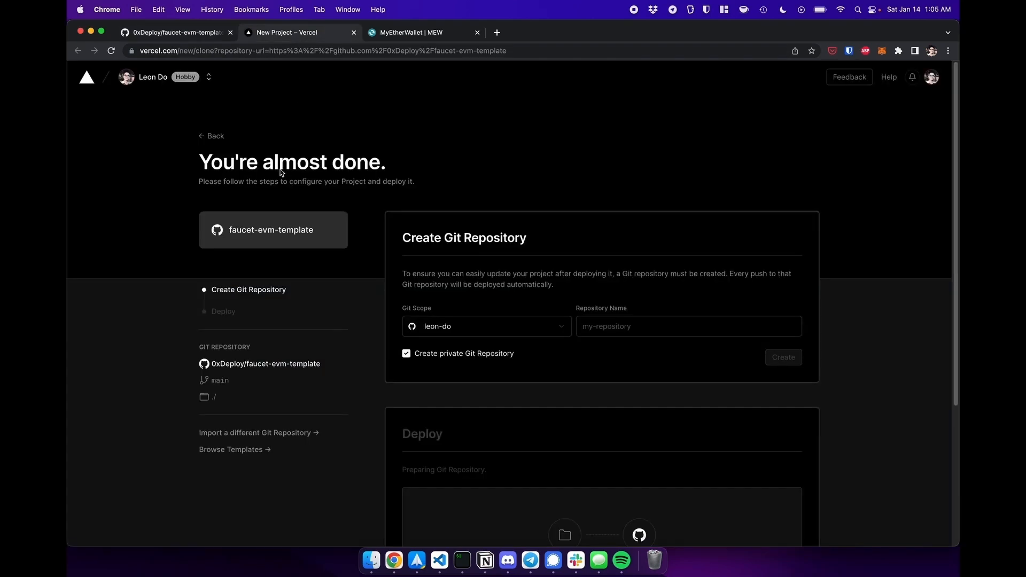
{"action": "scroll", "scroll_direction": "down", "scroll_amount": 3}
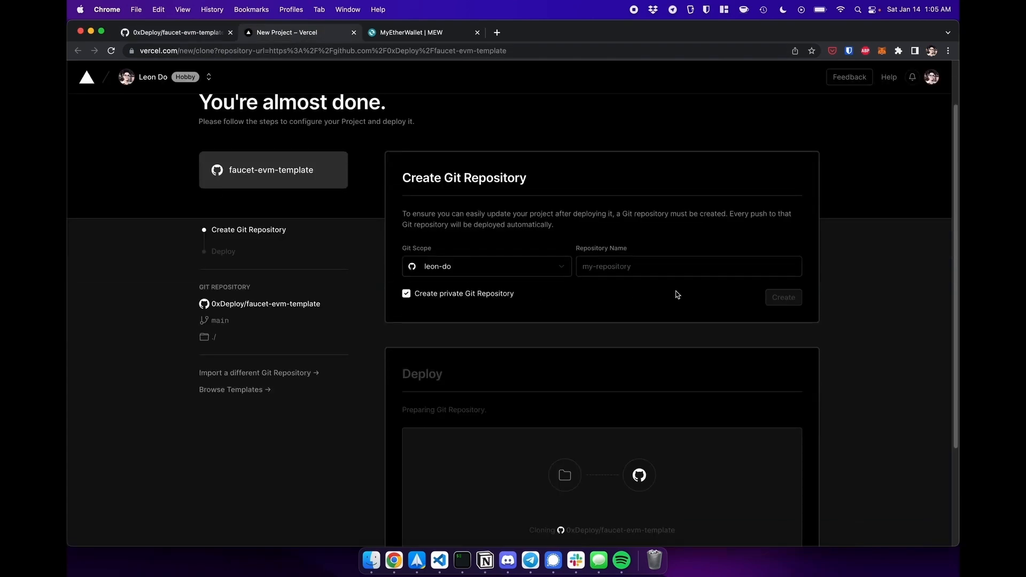
{"action": "left_click", "coordinate": [687, 267]}
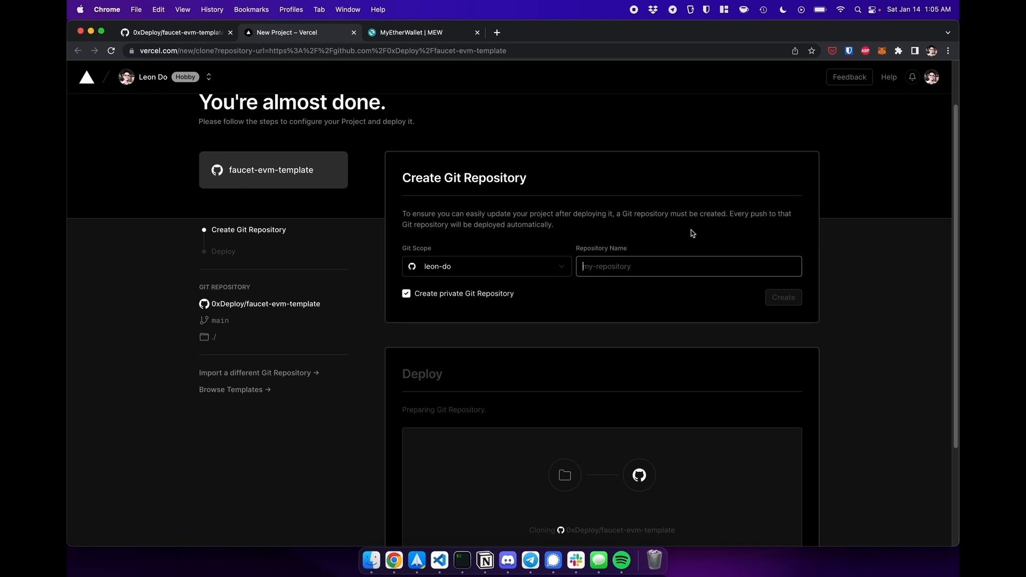
{"action": "type", "text": "test-fau"}
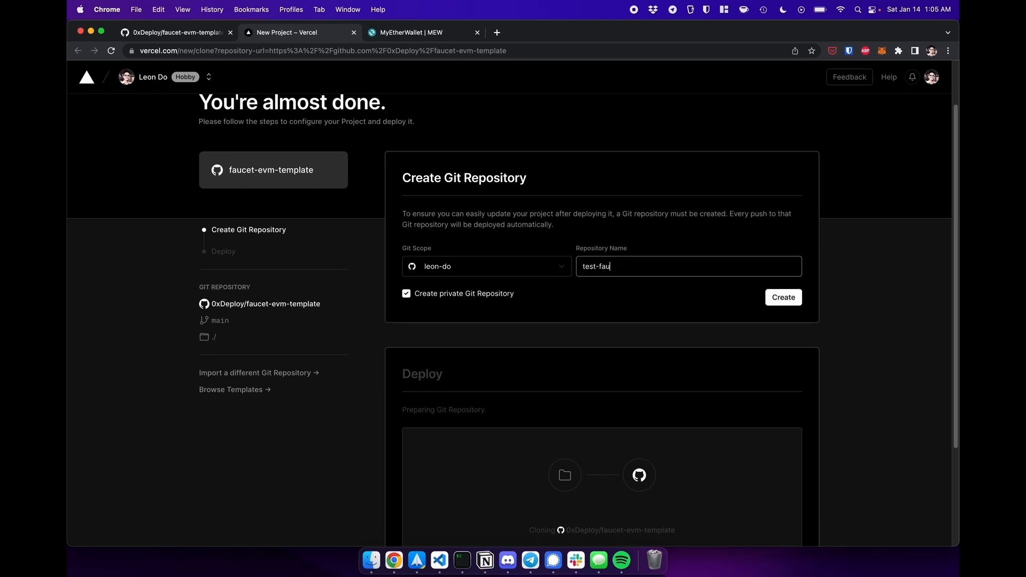
{"action": "type", "text": "cet"}
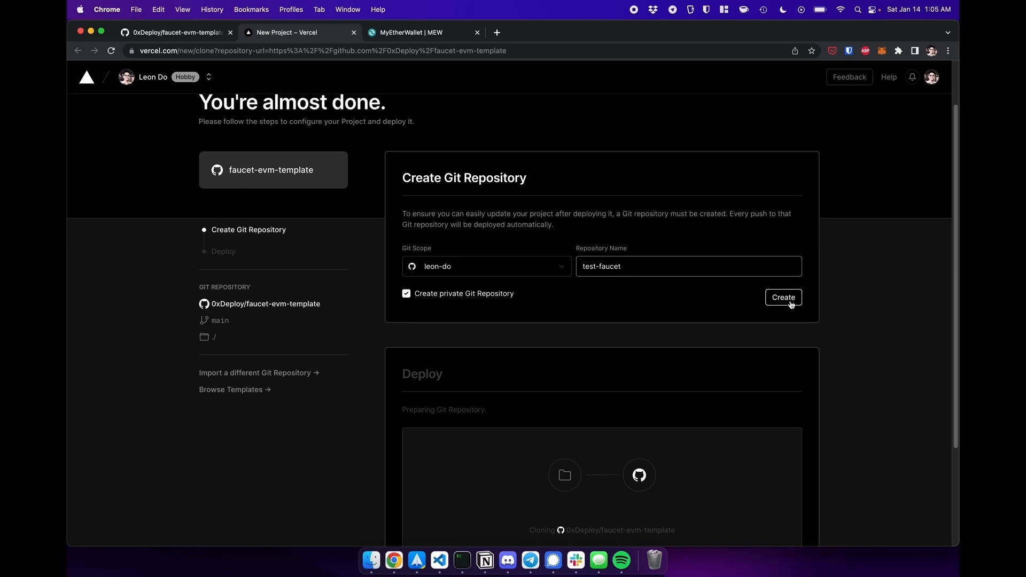
{"action": "left_click", "coordinate": [782, 297]}
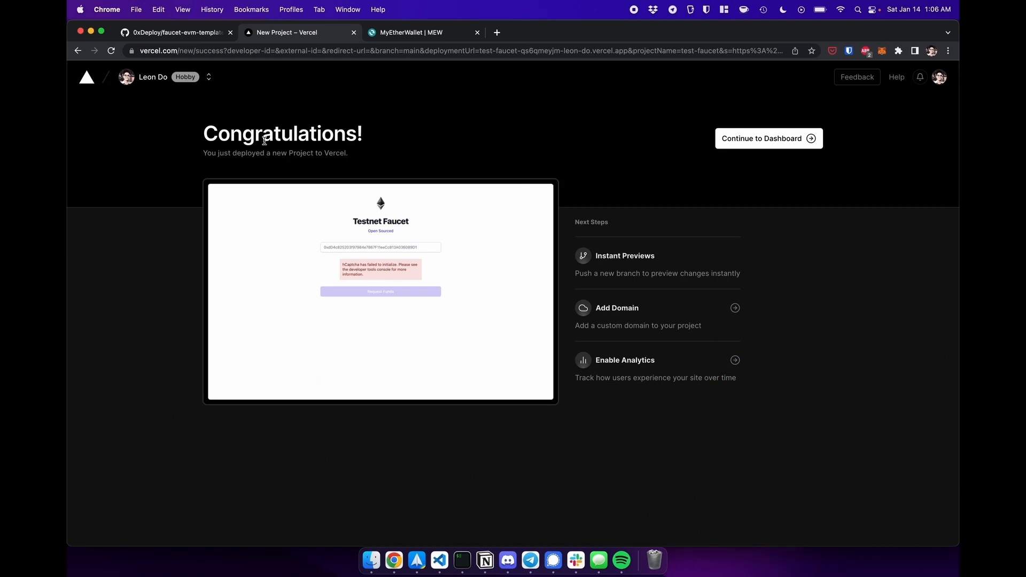
{"action": "mouse_move", "coordinate": [274, 106]}
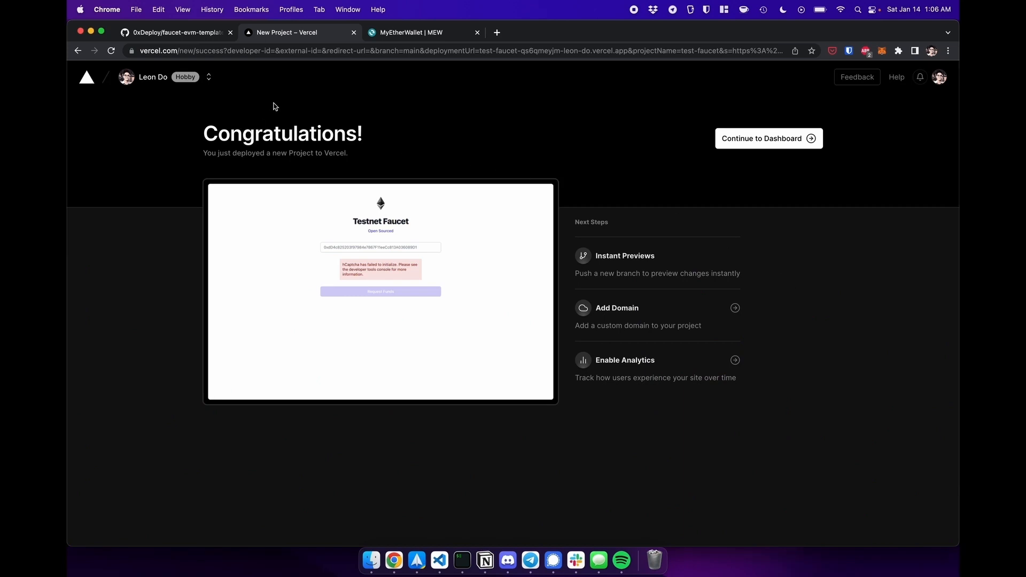
Open the test-faucet project's Environment Variables settings and add extra empty rows
{"action": "left_click", "coordinate": [286, 101]}
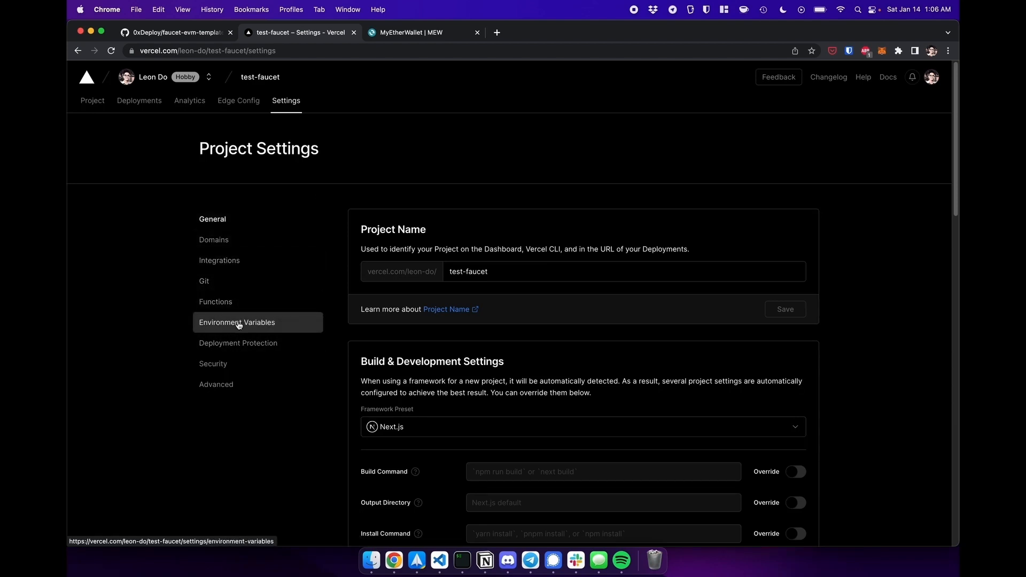
{"action": "left_click", "coordinate": [237, 322]}
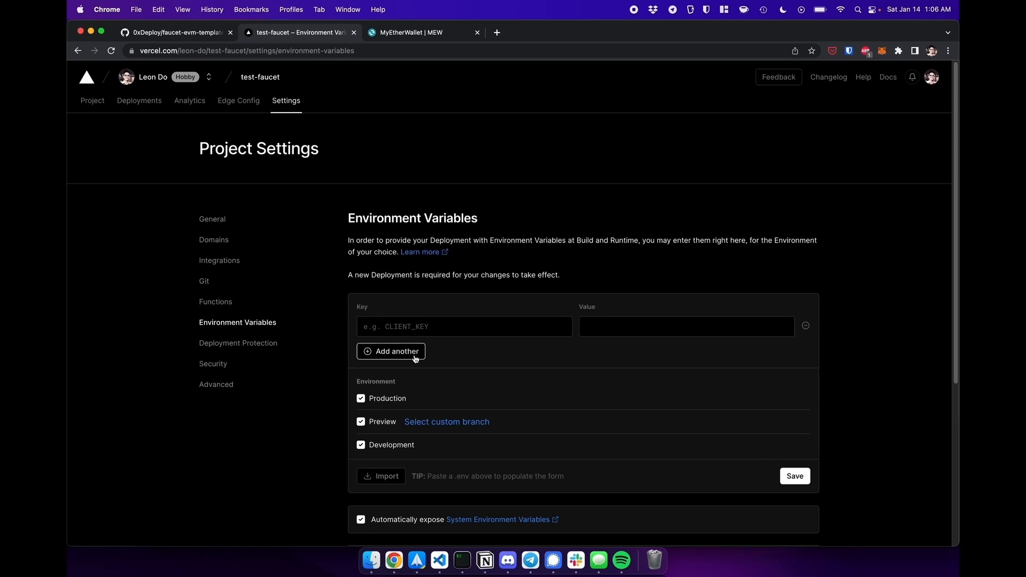
{"action": "left_click", "coordinate": [390, 352]}
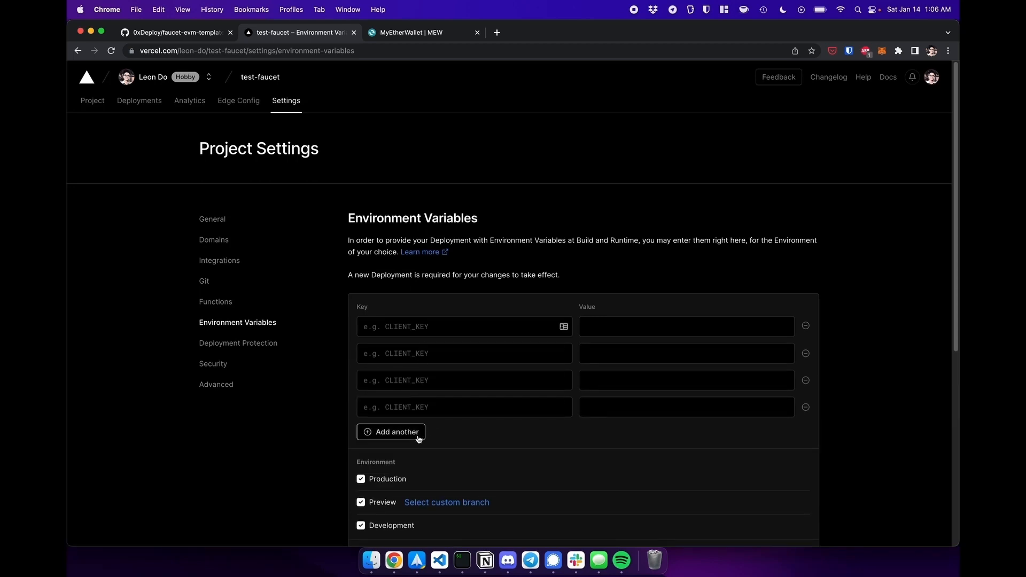
{"action": "left_click", "coordinate": [391, 432]}
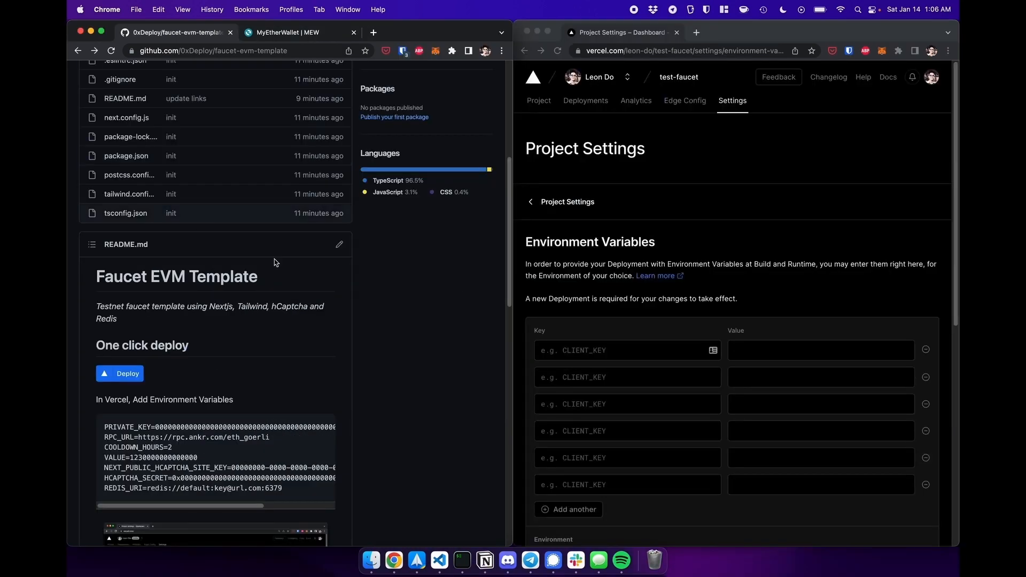
Enter PRIVATE_KEY from the README as the first key and open MetaMask's export guide
{"action": "scroll", "scroll_direction": "down", "scroll_amount": 3}
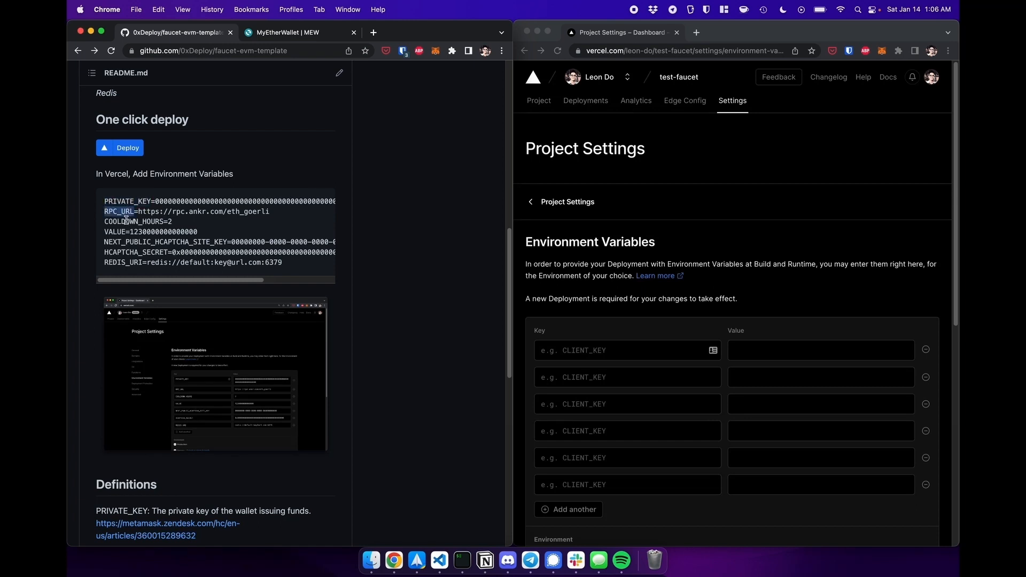
{"action": "scroll", "scroll_direction": "down", "scroll_amount": 3}
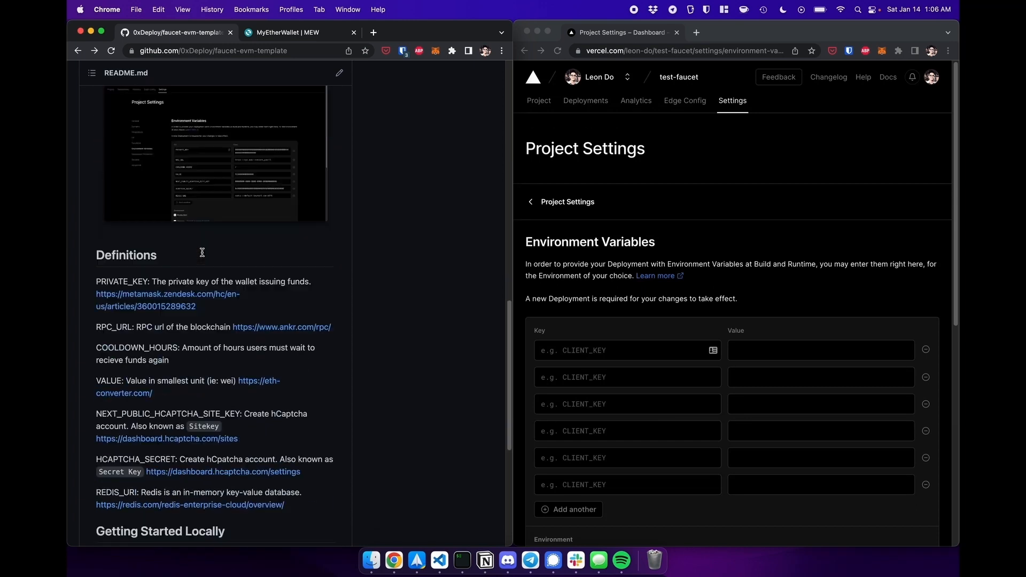
{"action": "scroll", "scroll_direction": "down", "scroll_amount": 3}
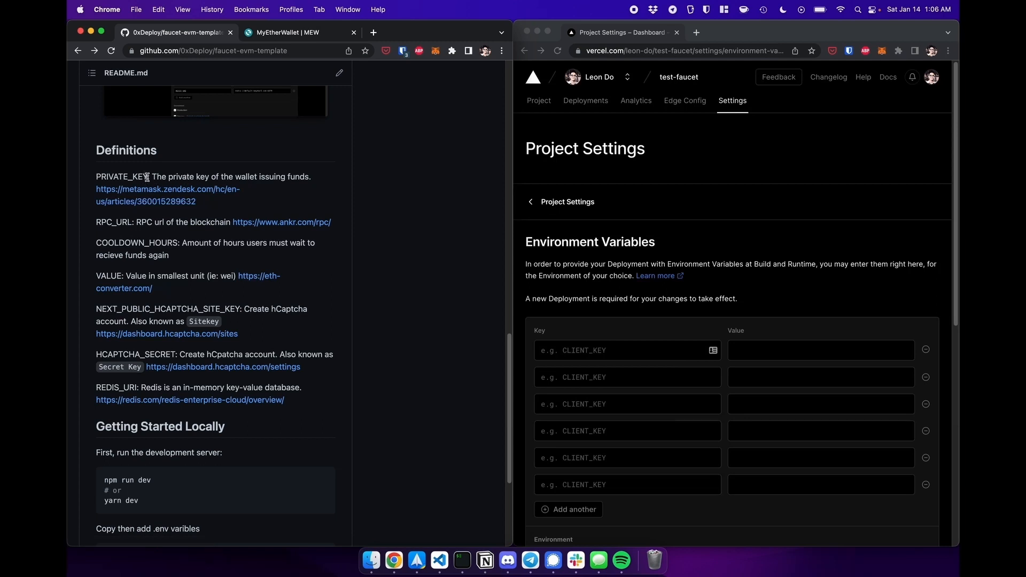
{"action": "double_click", "coordinate": [121, 177]}
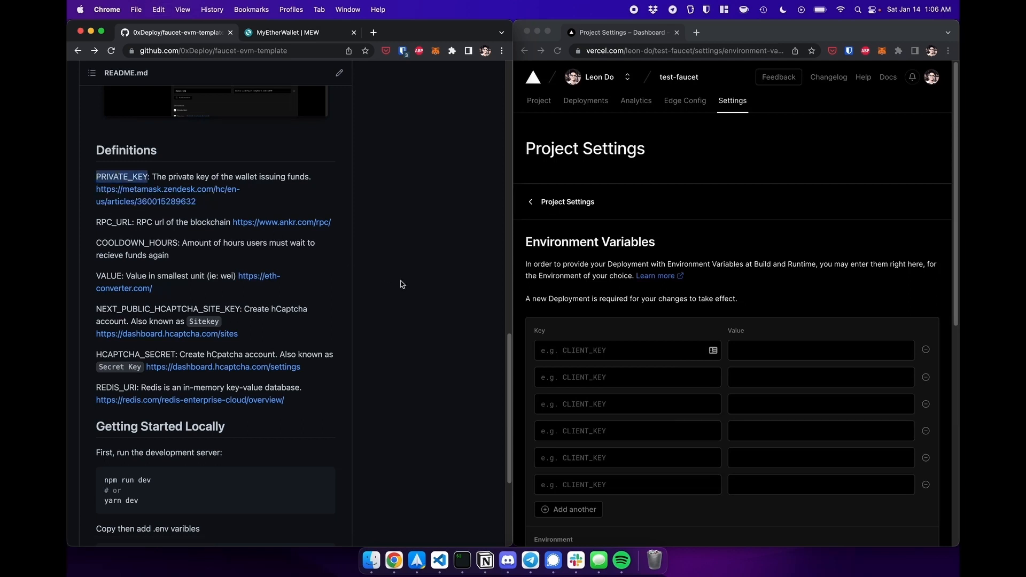
{"action": "mouse_move", "coordinate": [574, 359]}
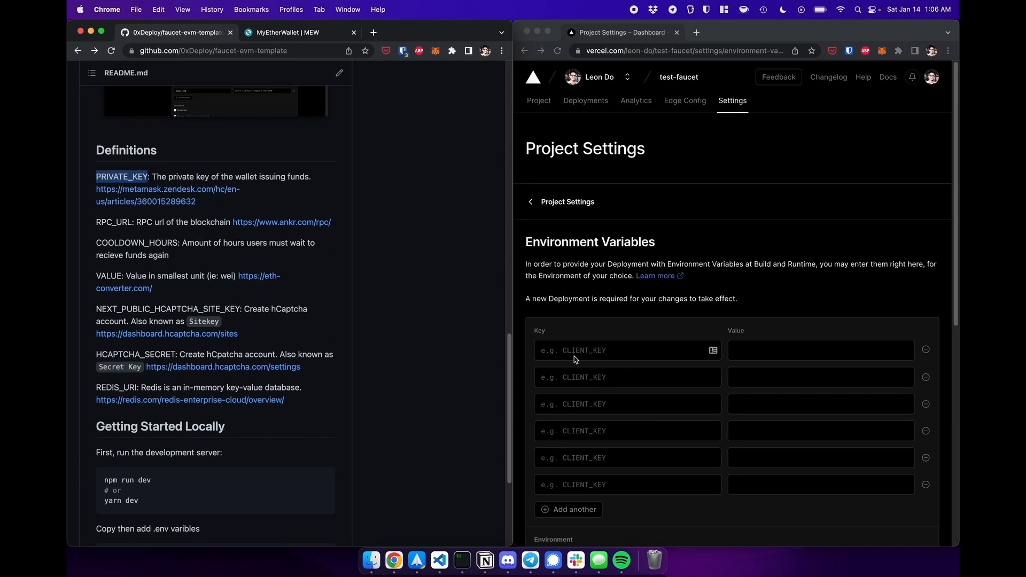
{"action": "type", "text": "PRIVATE_KEY"}
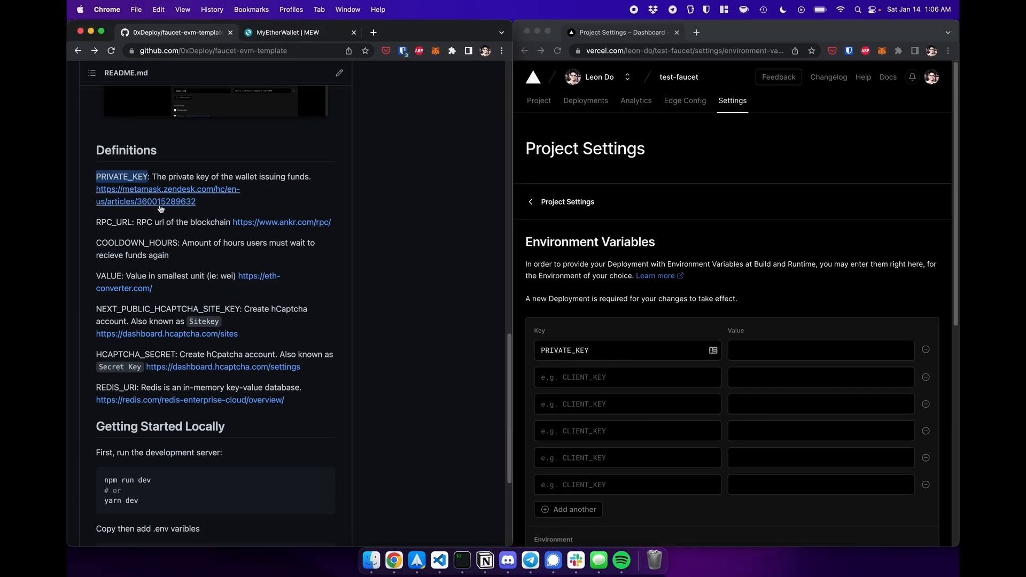
{"action": "left_click", "coordinate": [167, 195]}
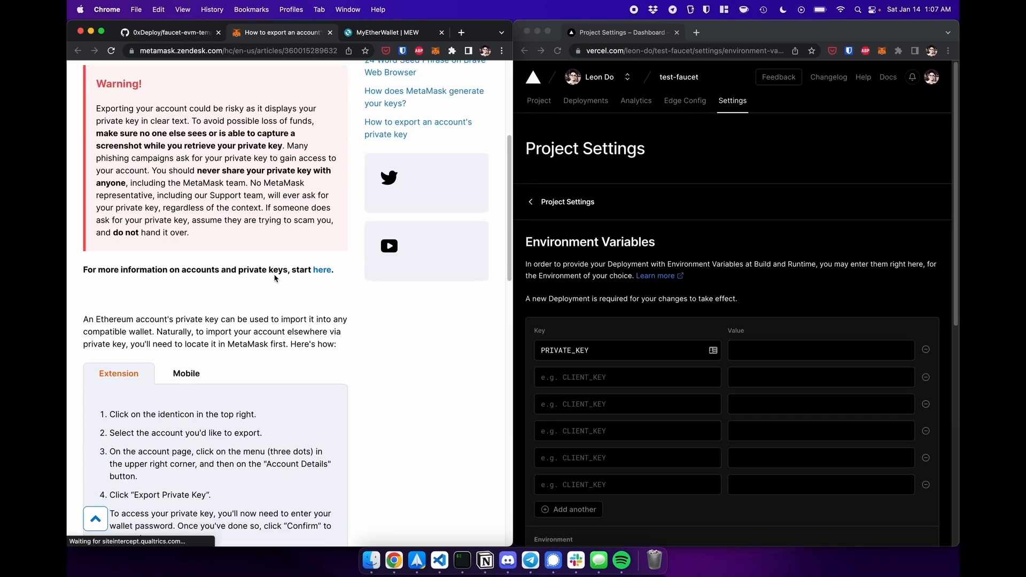
{"action": "scroll", "scroll_direction": "down", "scroll_amount": 3}
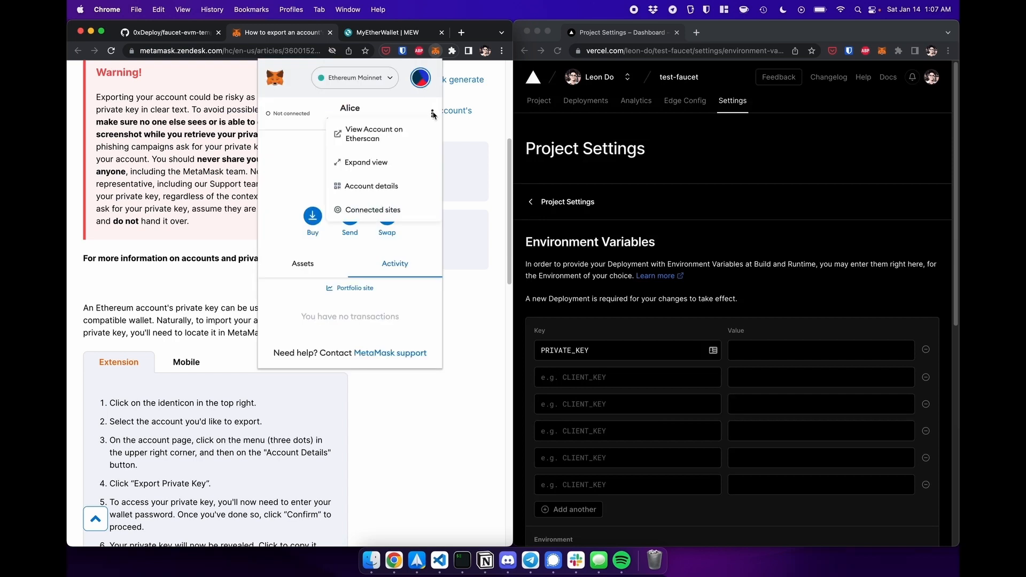
{"action": "left_click", "coordinate": [370, 186]}
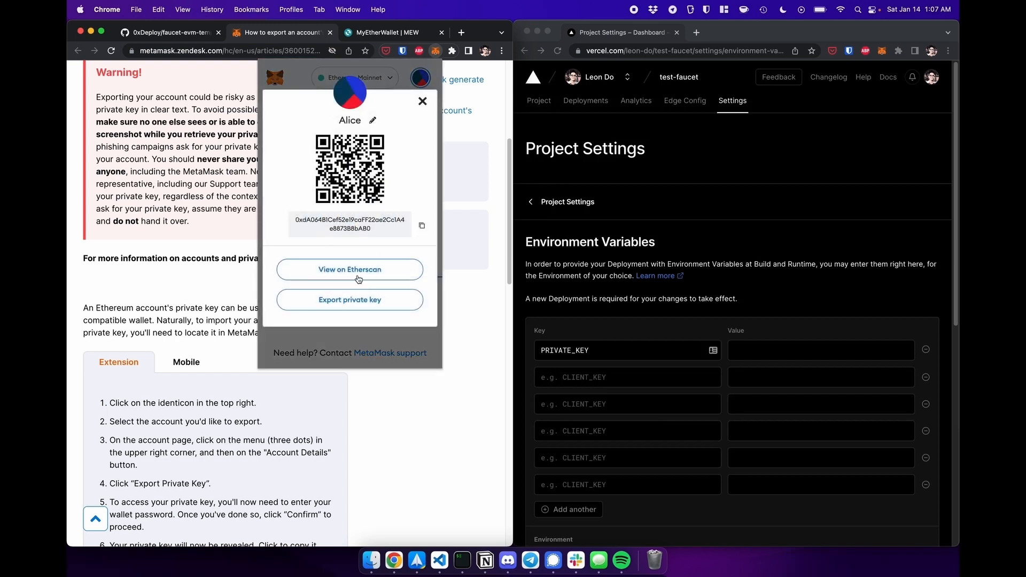
{"action": "left_click", "coordinate": [350, 299]}
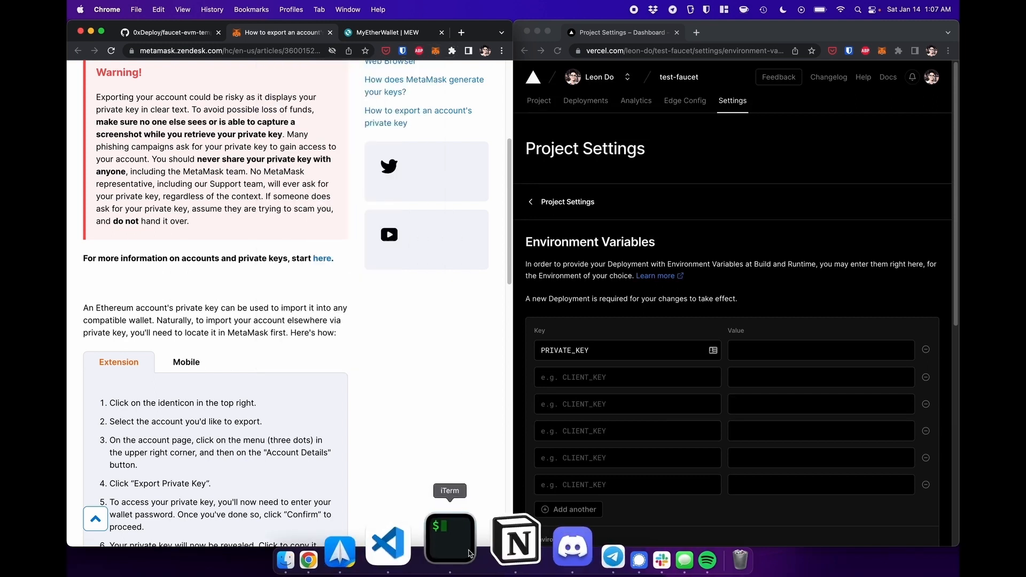
{"action": "left_click", "coordinate": [450, 530]}
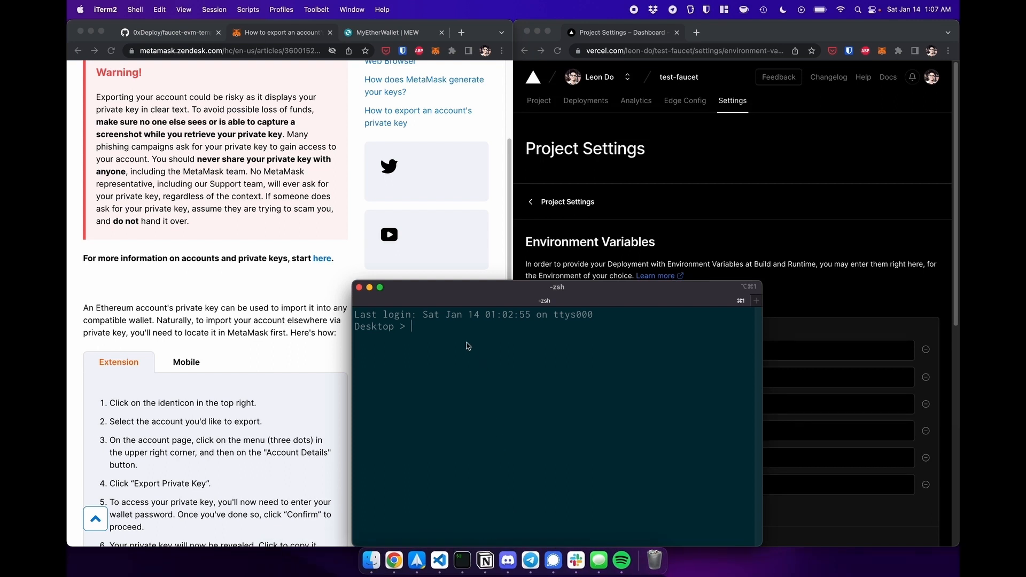
{"action": "left_click", "coordinate": [438, 560]}
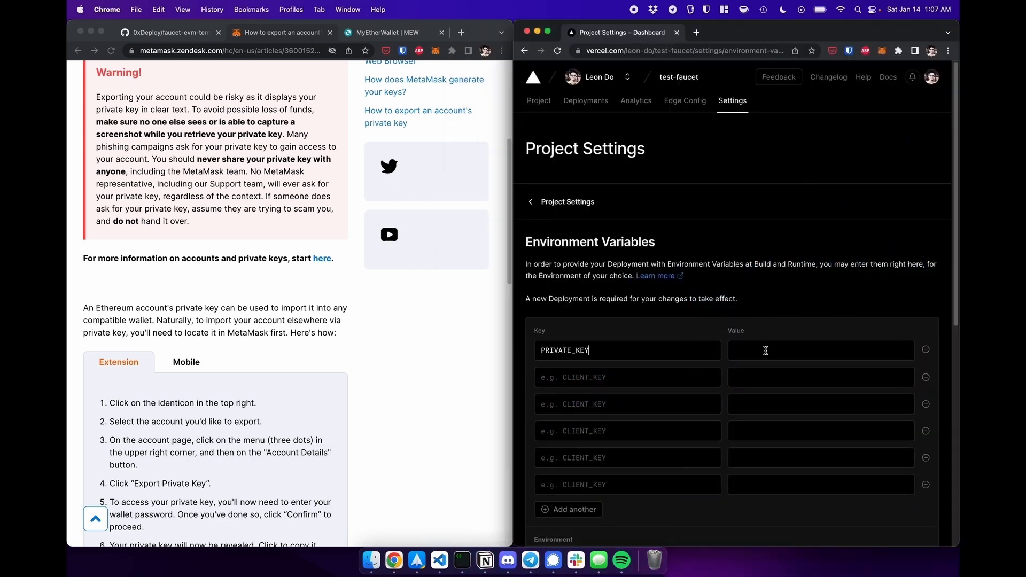
Return to Vercel to enter the PRIVATE_KEY value
{"action": "left_click", "coordinate": [388, 32]}
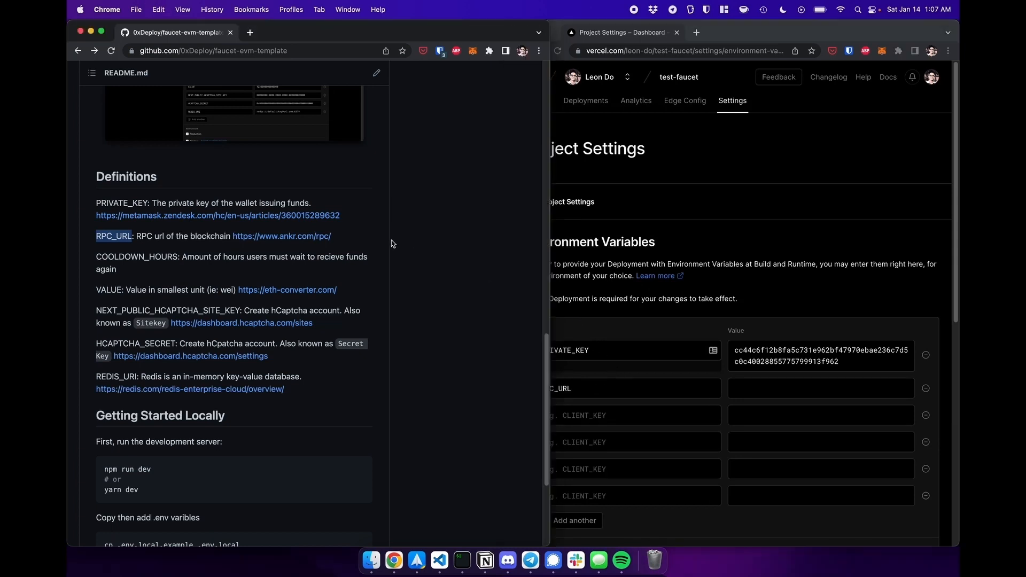
Open Ankr's public RPC list and show Ethereum's testnet endpoints, including Goerli
{"action": "left_click", "coordinate": [304, 236]}
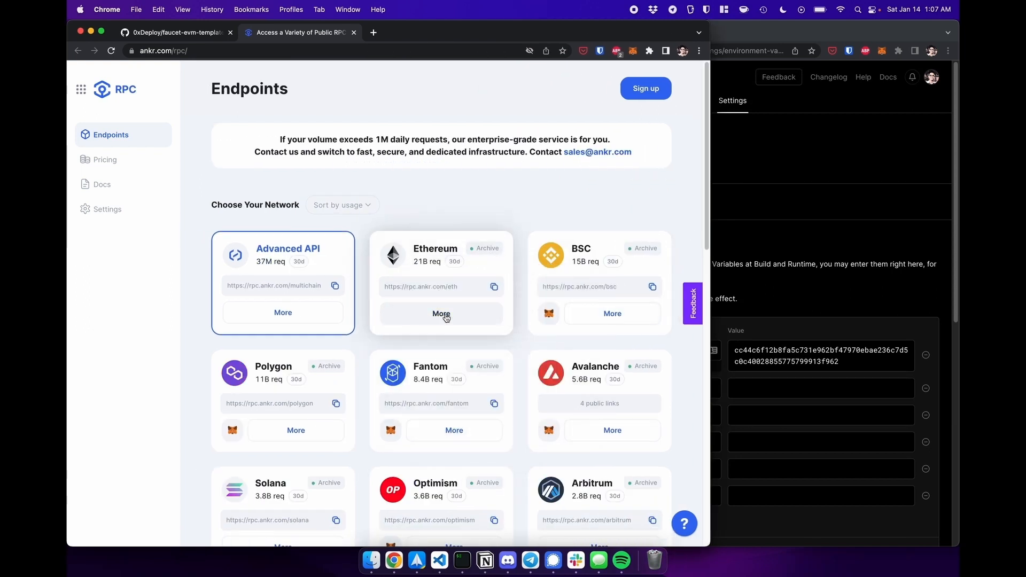
{"action": "left_click", "coordinate": [441, 313]}
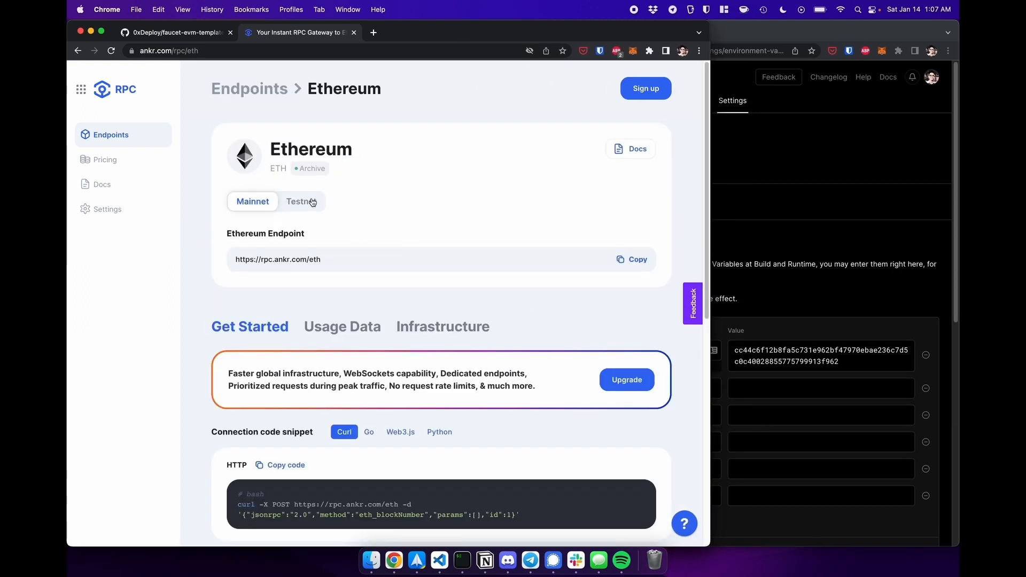
{"action": "left_click", "coordinate": [301, 202]}
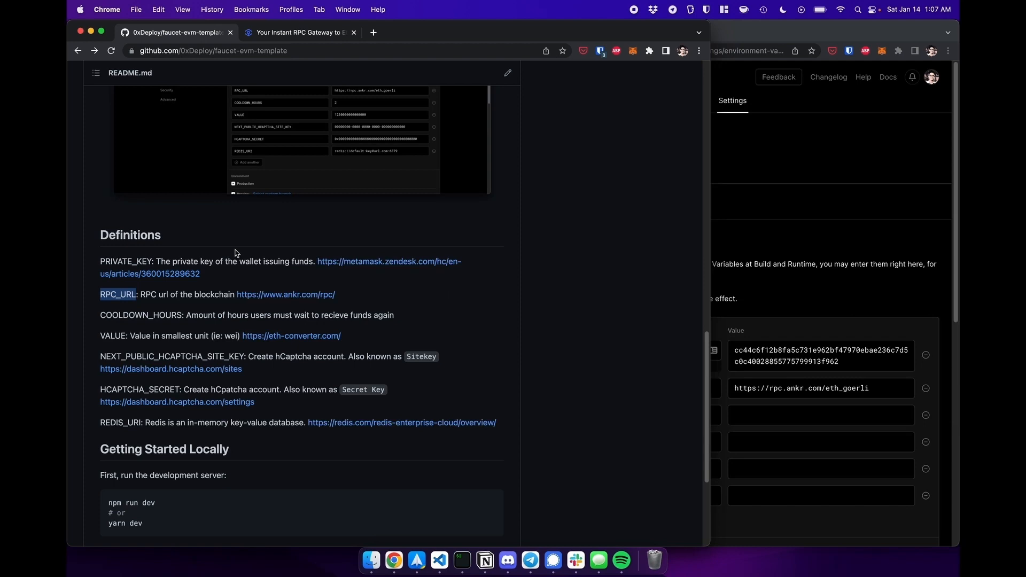
Copy COOLDOWN_HOURS from the README into a new key and give it value 2
{"action": "double_click", "coordinate": [140, 314]}
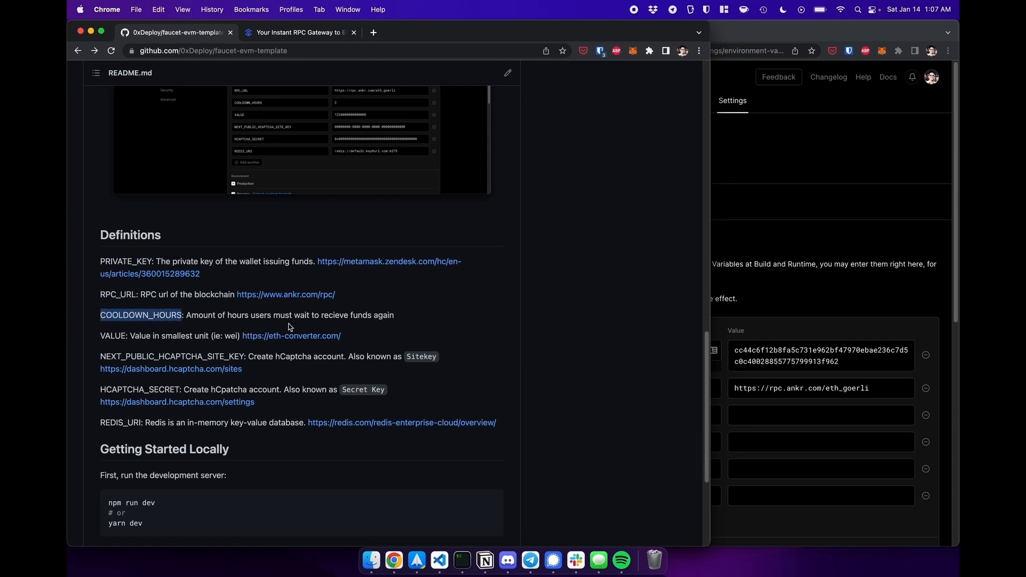
{"action": "mouse_move", "coordinate": [750, 422]}
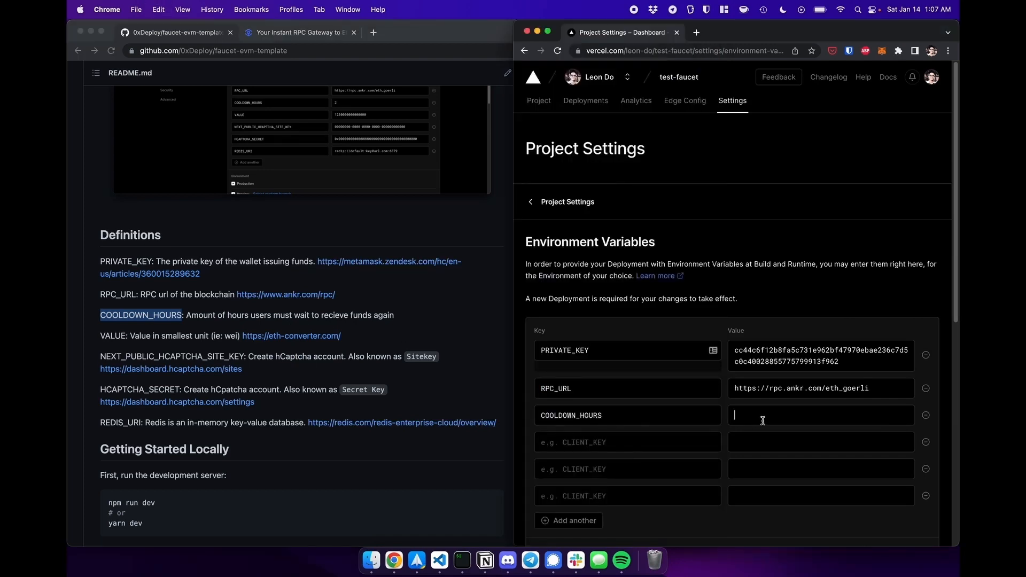
{"action": "type", "text": "2"}
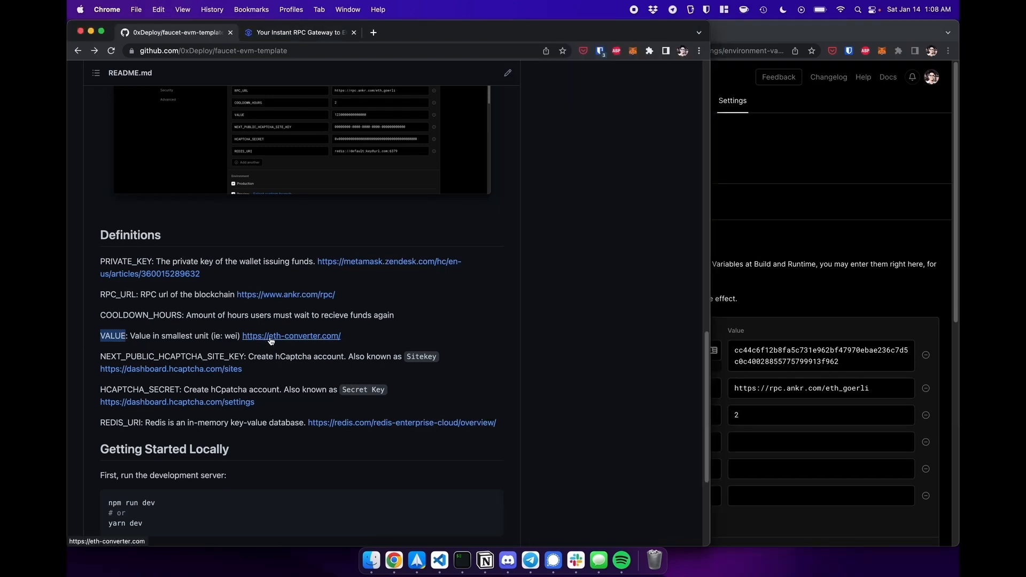
{"action": "left_click", "coordinate": [291, 336]}
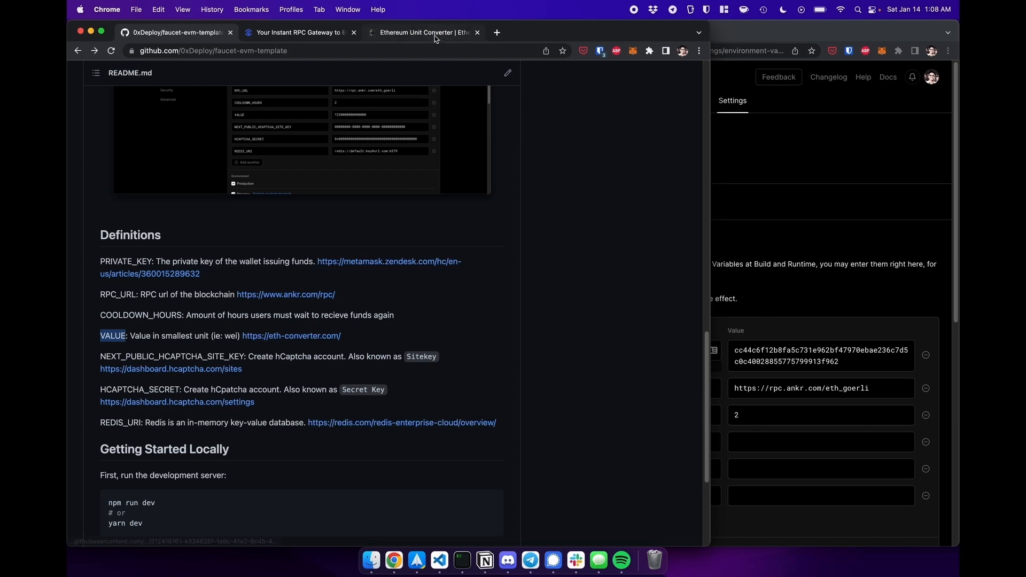
{"action": "left_click", "coordinate": [422, 32]}
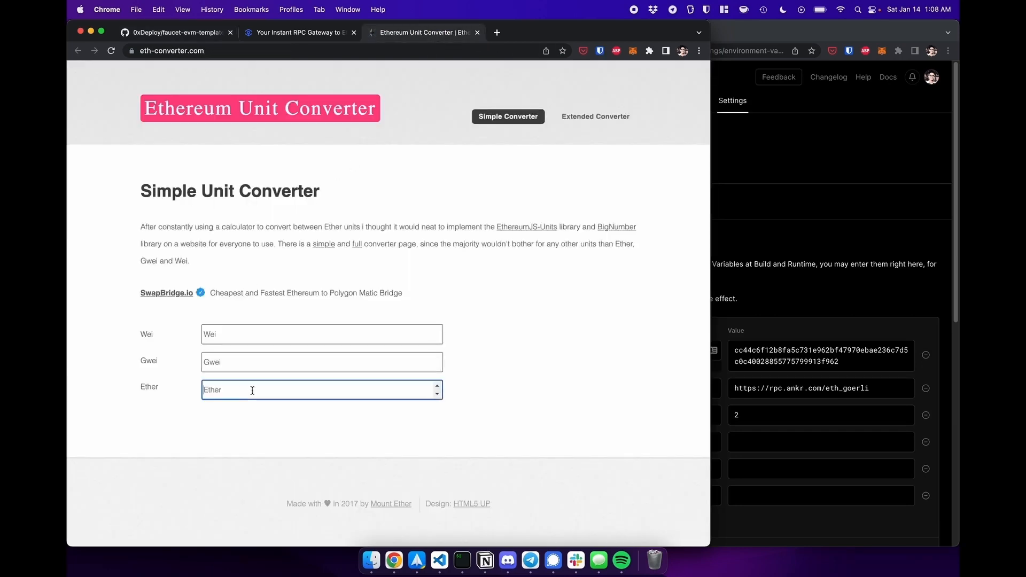
{"action": "type", "text": "0.00123"}
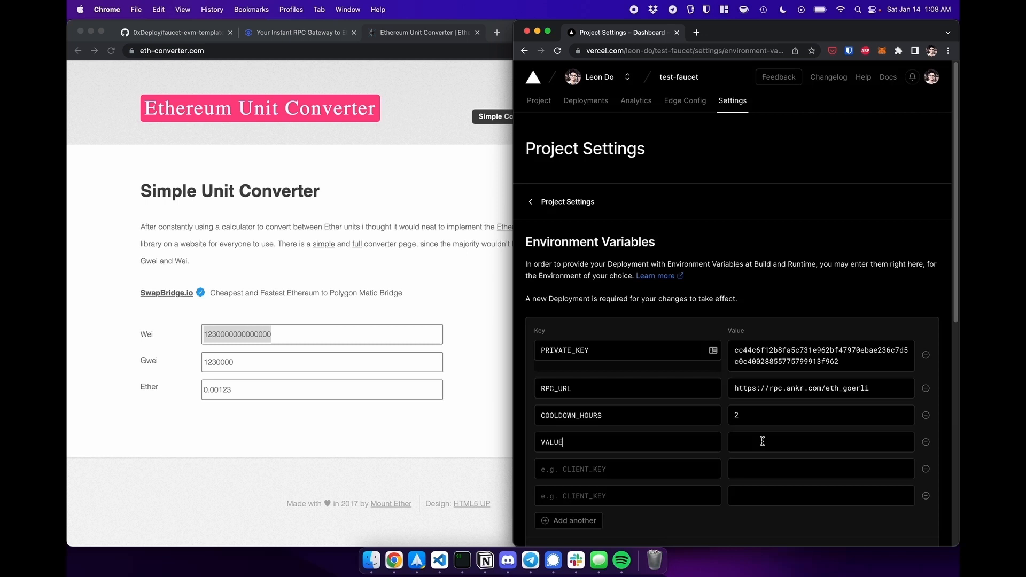
{"action": "left_click", "coordinate": [819, 442]}
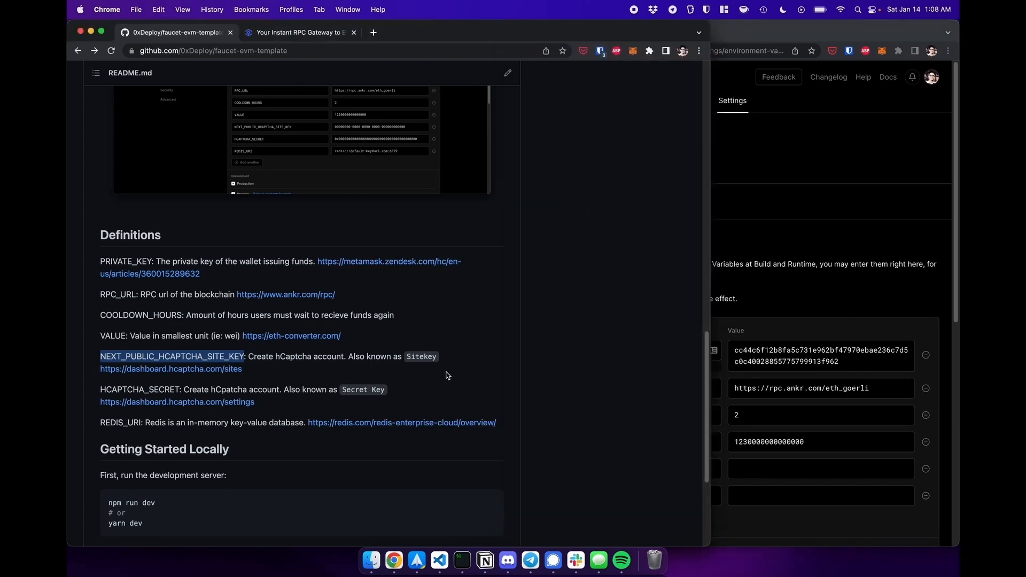
{"action": "mouse_move", "coordinate": [189, 374]}
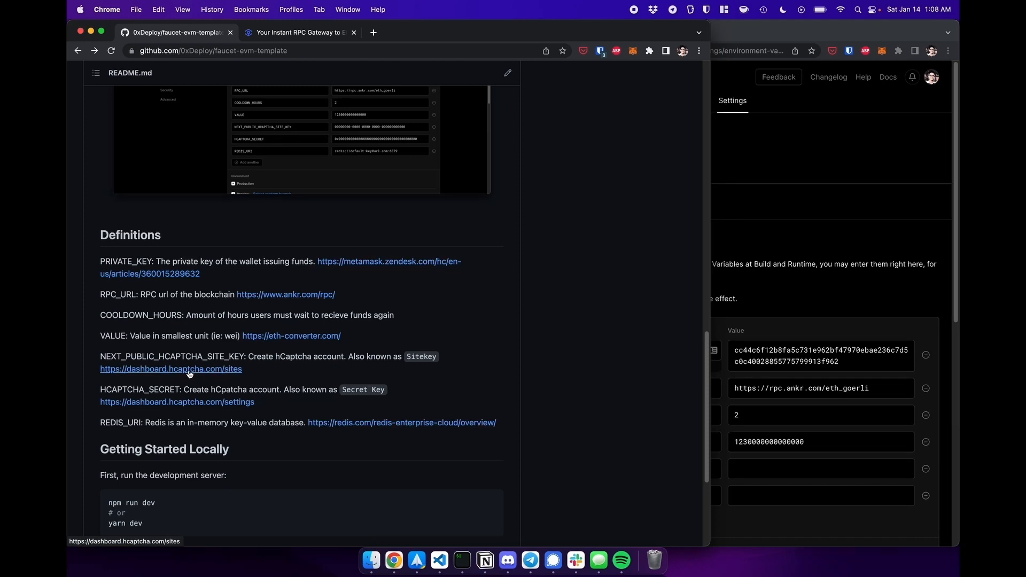
Sign in to hCaptcha with Google and copy the Faucet site's sitekey from Sites
{"action": "left_click", "coordinate": [169, 368]}
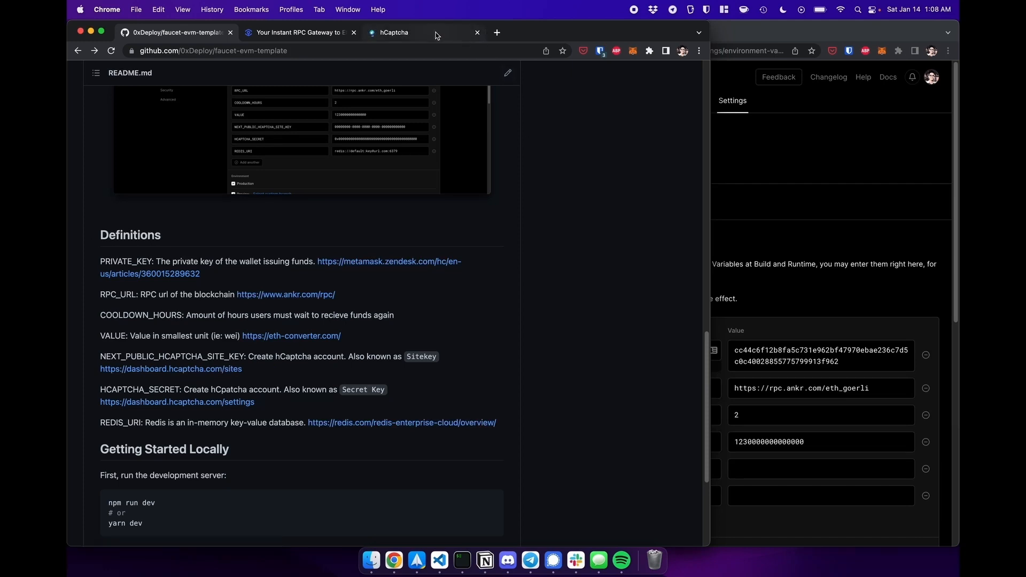
{"action": "left_click", "coordinate": [393, 32]}
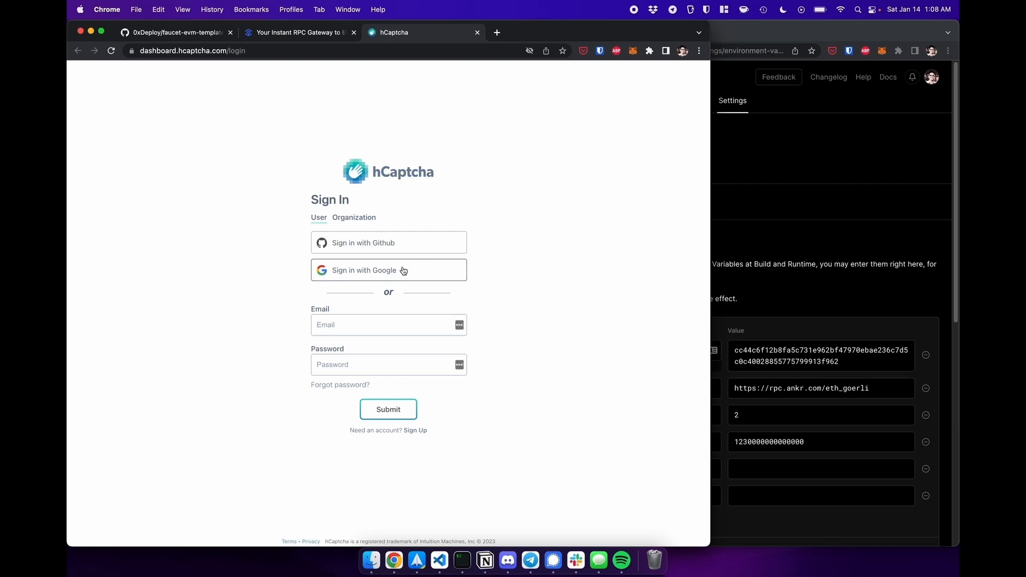
{"action": "left_click", "coordinate": [388, 271]}
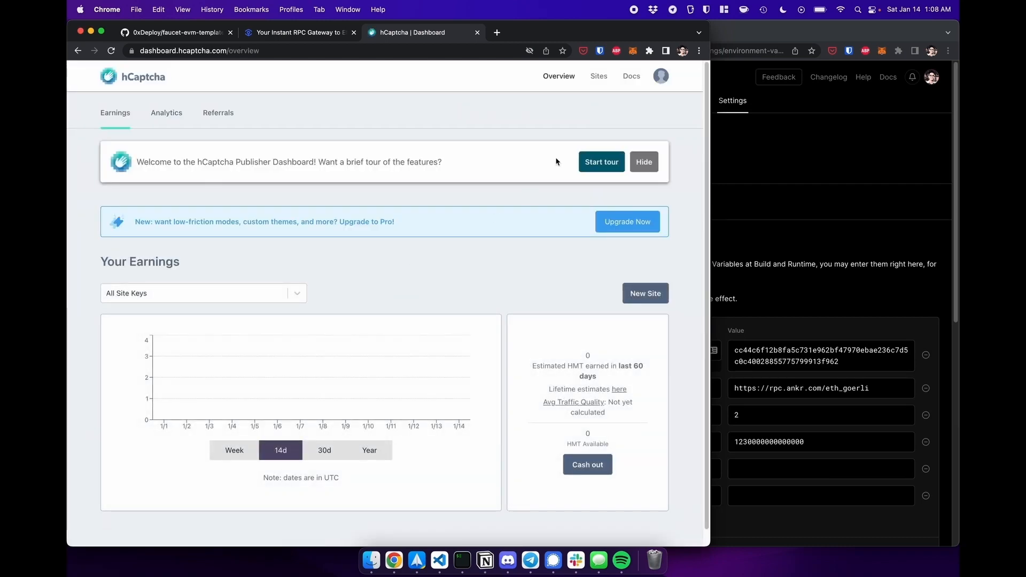
{"action": "left_click", "coordinate": [598, 76]}
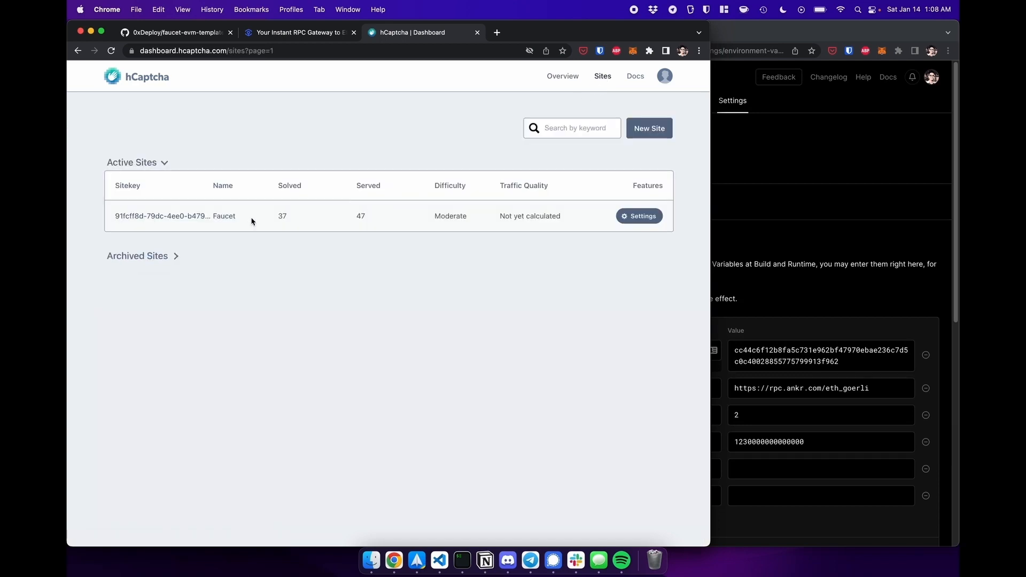
{"action": "mouse_move", "coordinate": [639, 216]}
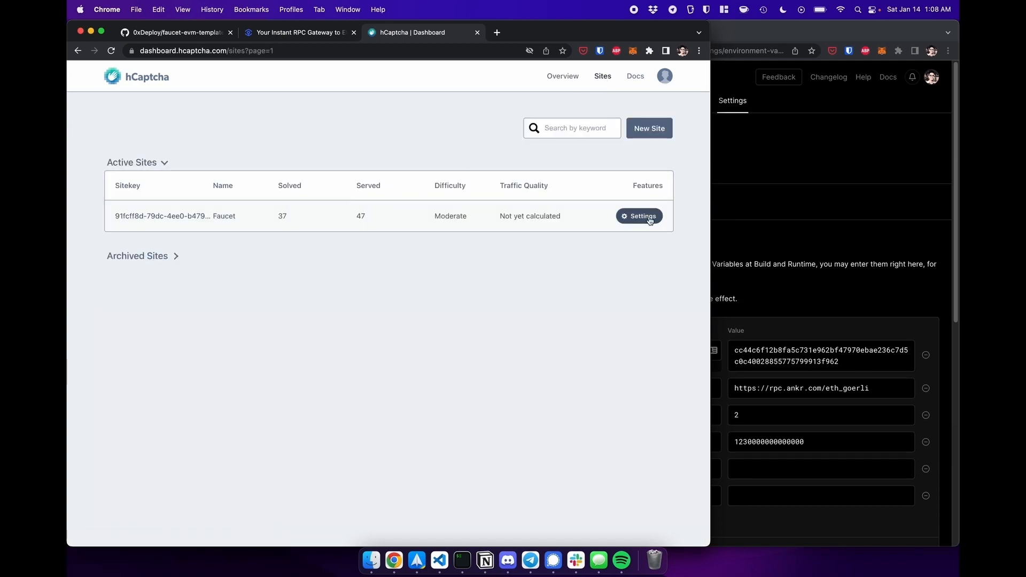
{"action": "left_click", "coordinate": [638, 216]}
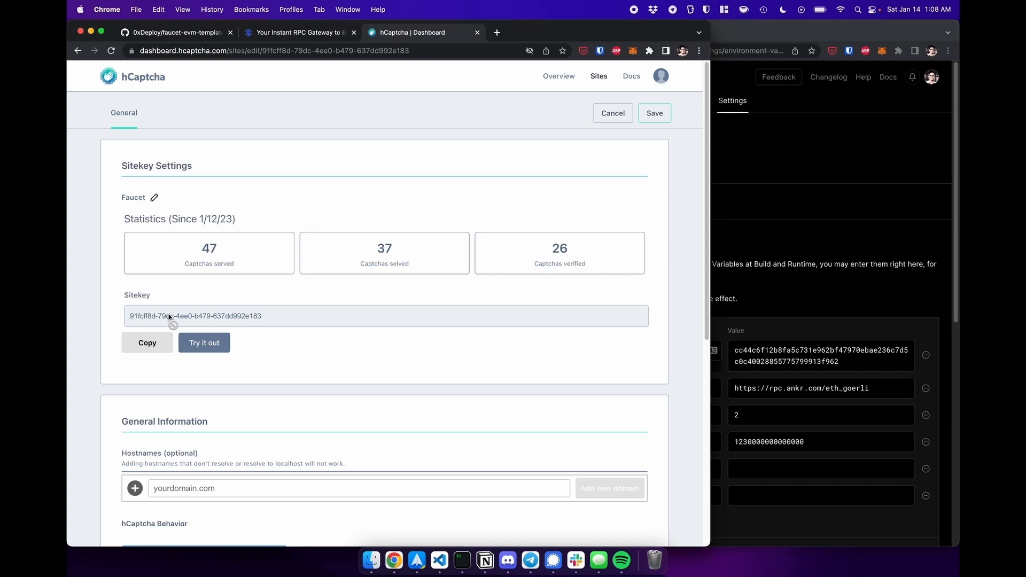
{"action": "left_click", "coordinate": [148, 342]}
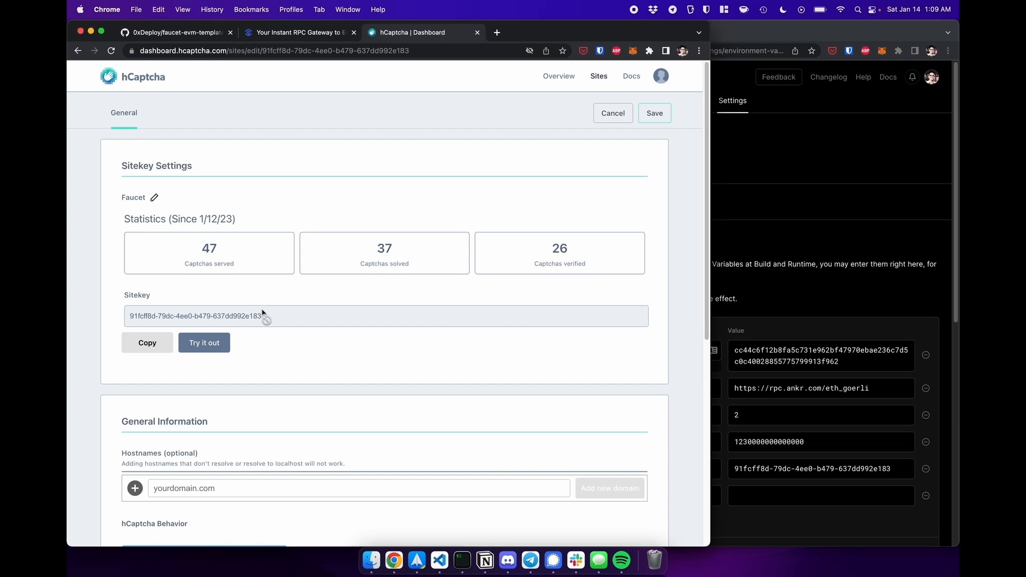
{"action": "left_click", "coordinate": [175, 32]}
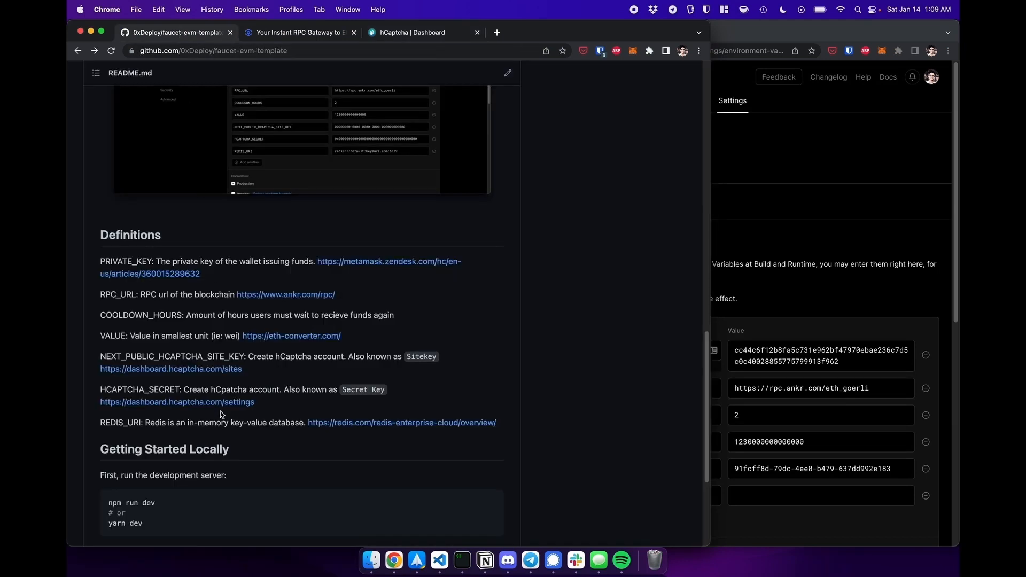
Add HCAPTCHA_SECRET with the secret key copied from hCaptcha settings, plus a new row
{"action": "double_click", "coordinate": [139, 390]}
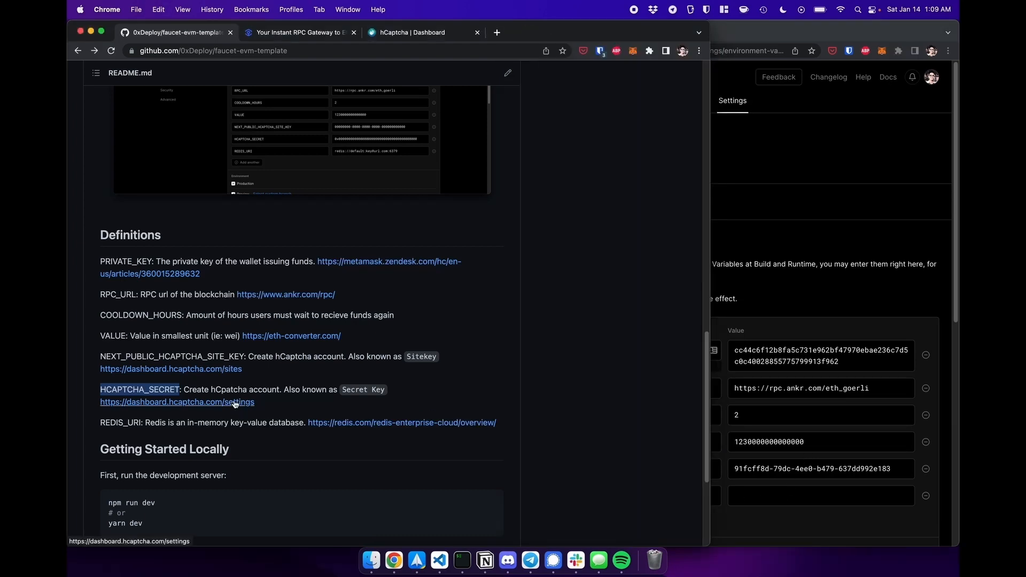
{"action": "left_click", "coordinate": [177, 402]}
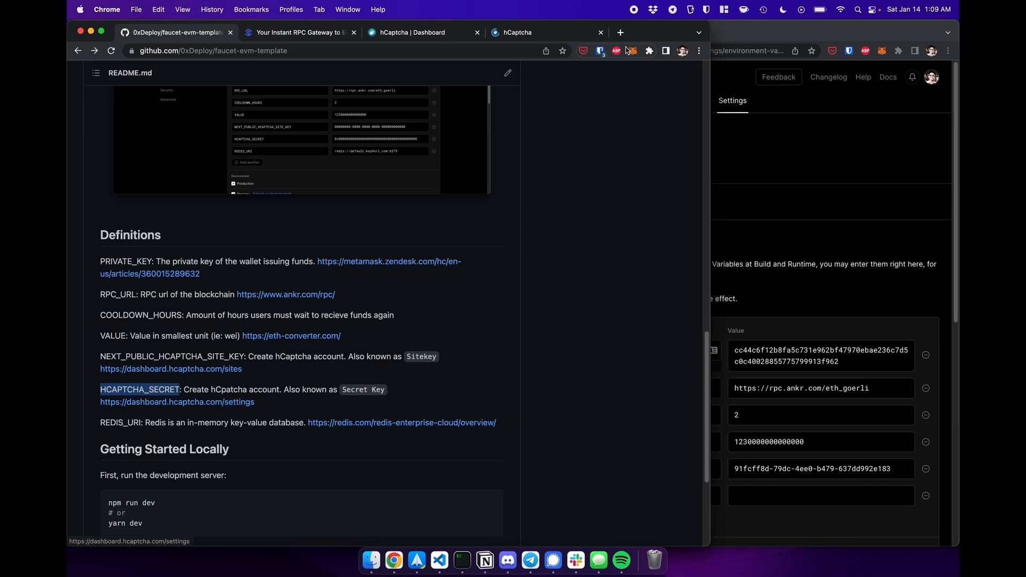
{"action": "left_click", "coordinate": [530, 32]}
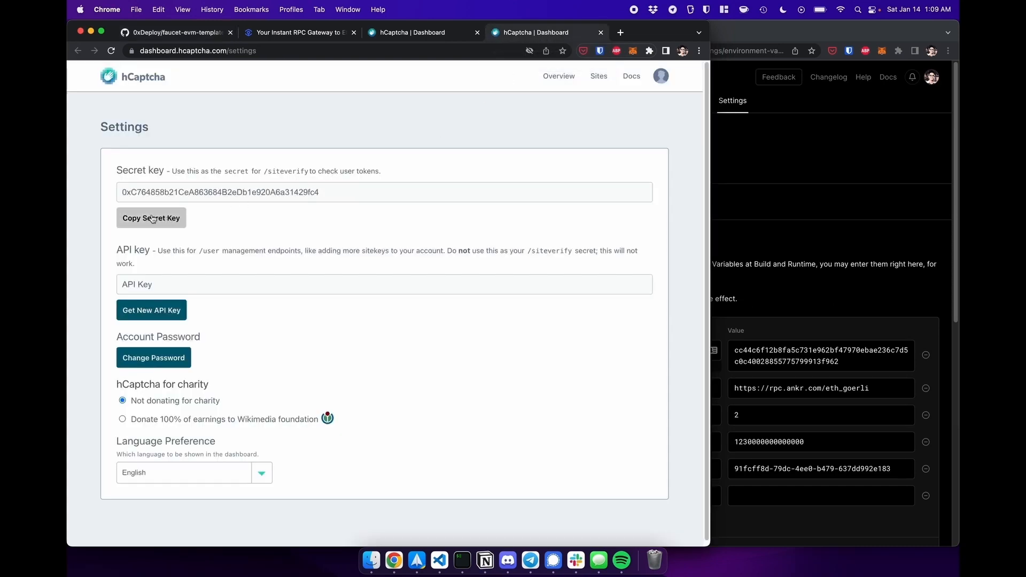
{"action": "left_click", "coordinate": [151, 218]}
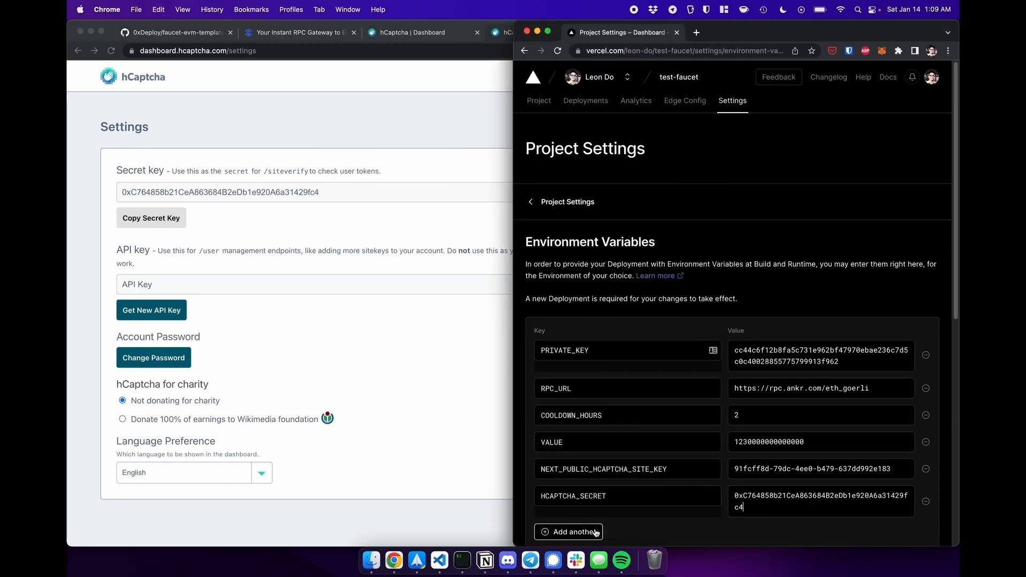
{"action": "left_click", "coordinate": [573, 532]}
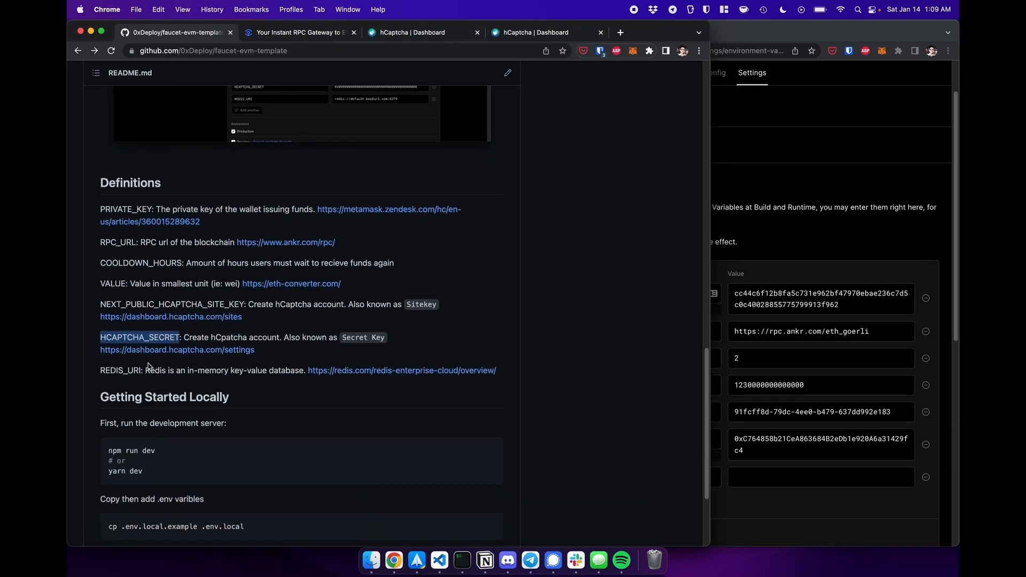
Copy the REDIS_URI name, log into Redis Cloud, and show faucet-free-db's redis:// CLI command
{"action": "double_click", "coordinate": [121, 370]}
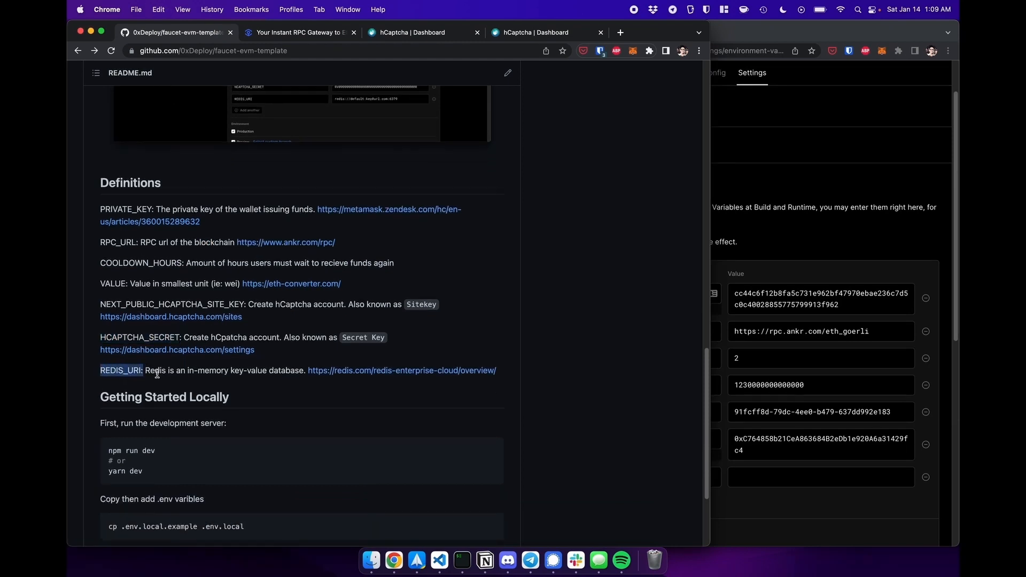
{"action": "mouse_move", "coordinate": [237, 381]}
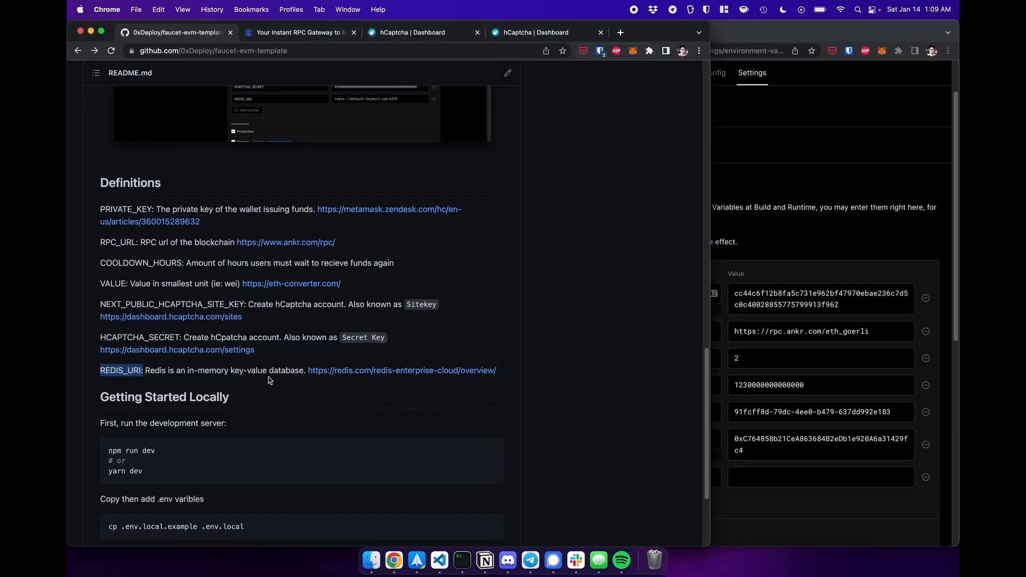
{"action": "mouse_move", "coordinate": [363, 374]}
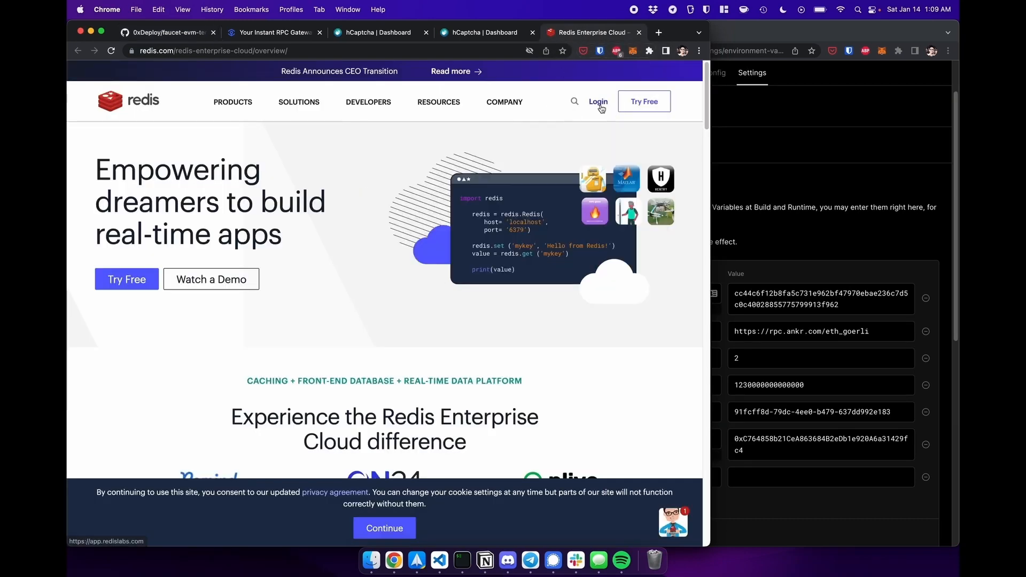
{"action": "left_click", "coordinate": [597, 102]}
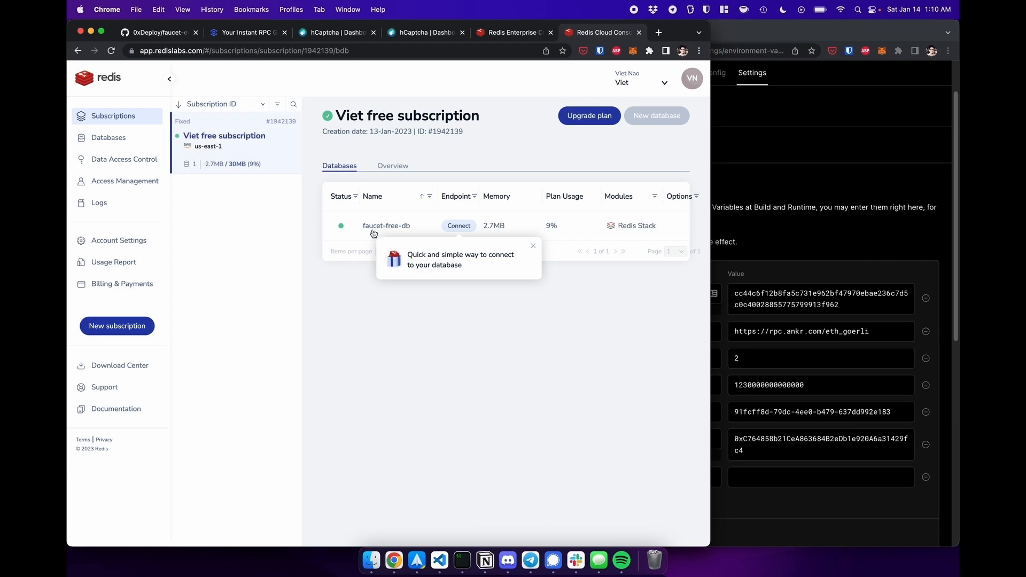
{"action": "left_click", "coordinate": [386, 225]}
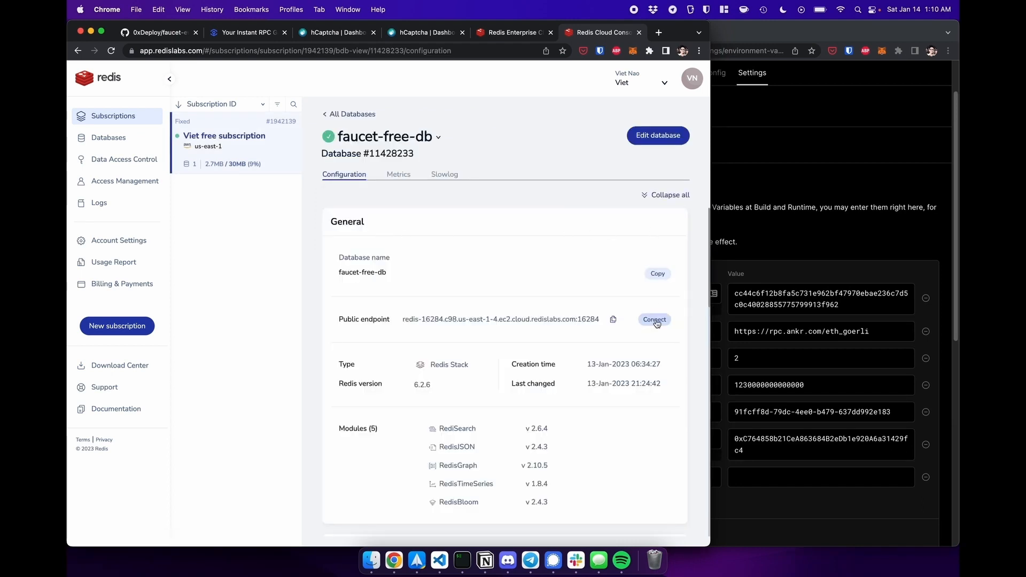
{"action": "left_click", "coordinate": [653, 319]}
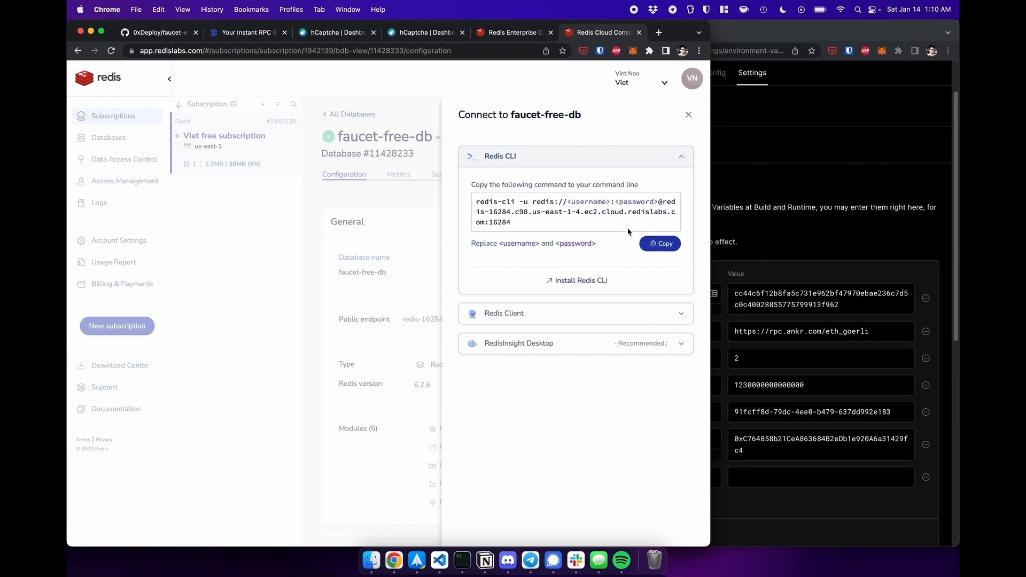
{"action": "left_click", "coordinate": [660, 244]}
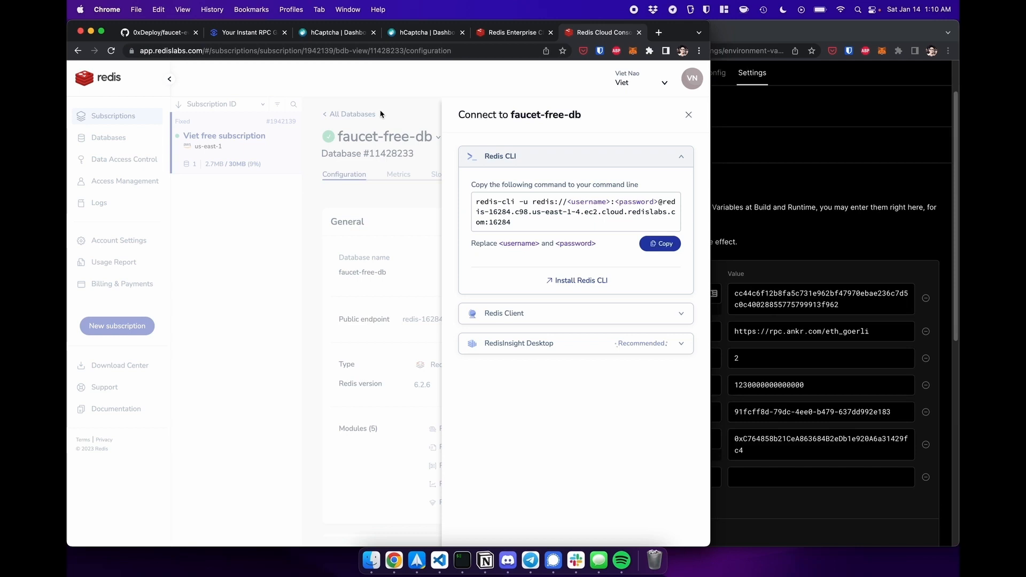
{"action": "mouse_move", "coordinate": [514, 205]}
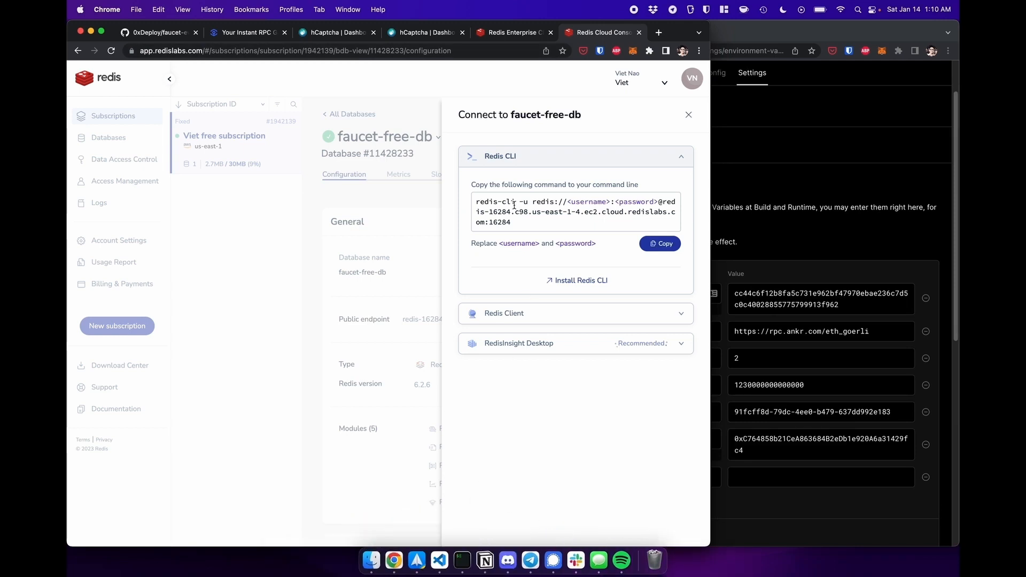
{"action": "mouse_move", "coordinate": [433, 540]}
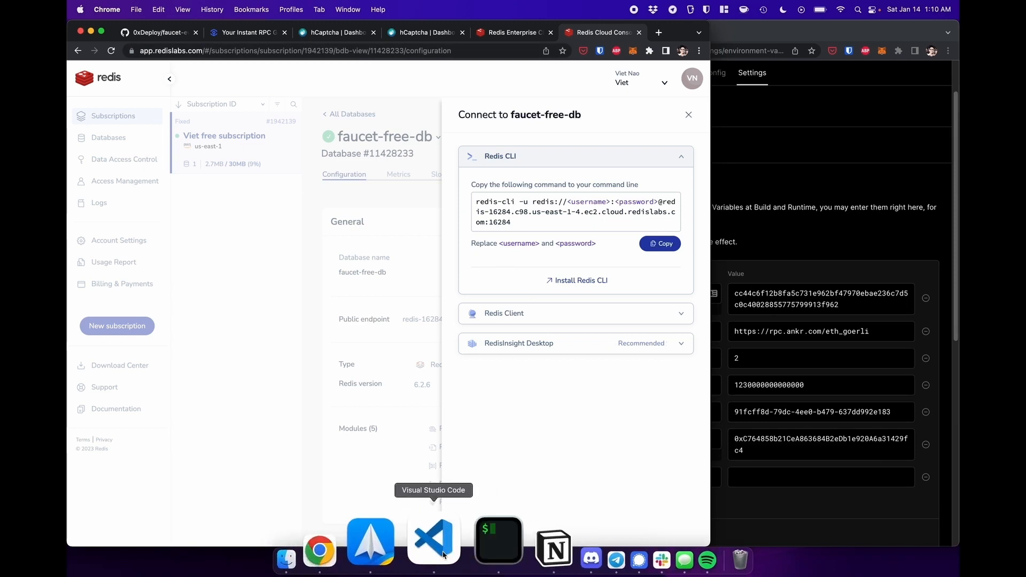
Paste the Redis URI from wallet.txt into Vercel's REDIS_URI value and save the variables
{"action": "left_click", "coordinate": [434, 540]}
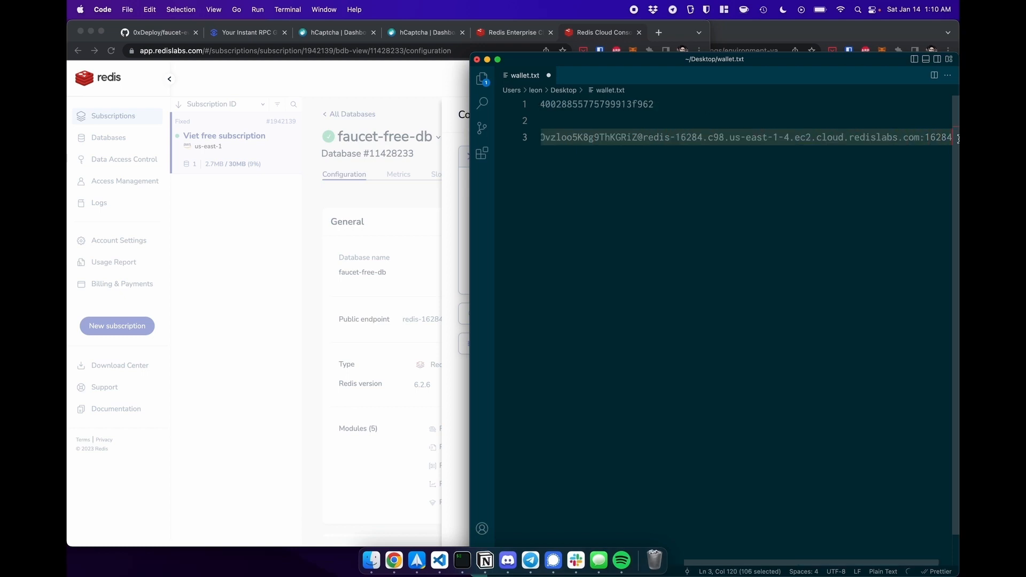
{"action": "left_click", "coordinate": [720, 137]}
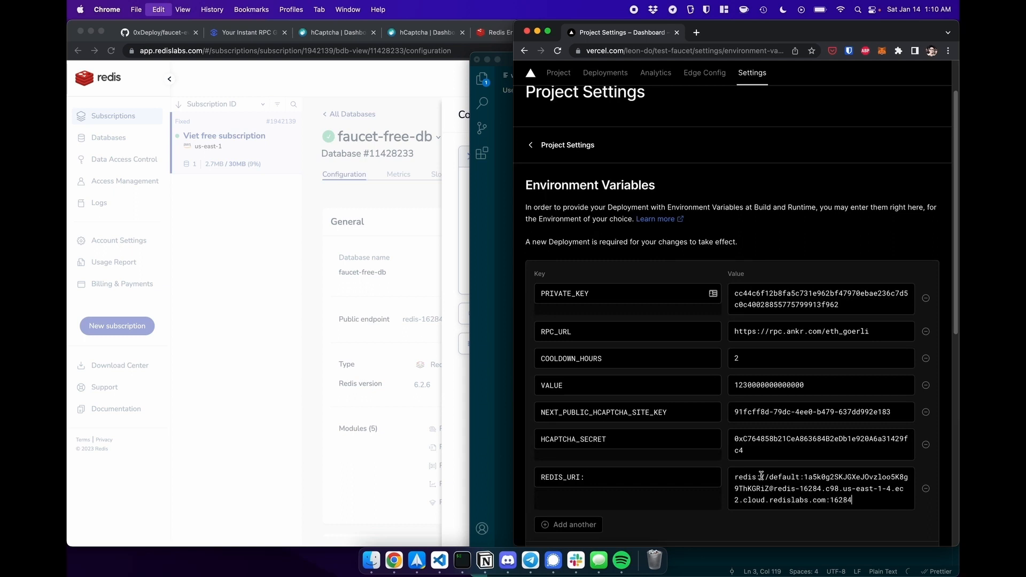
{"action": "scroll", "scroll_direction": "down", "scroll_amount": 3}
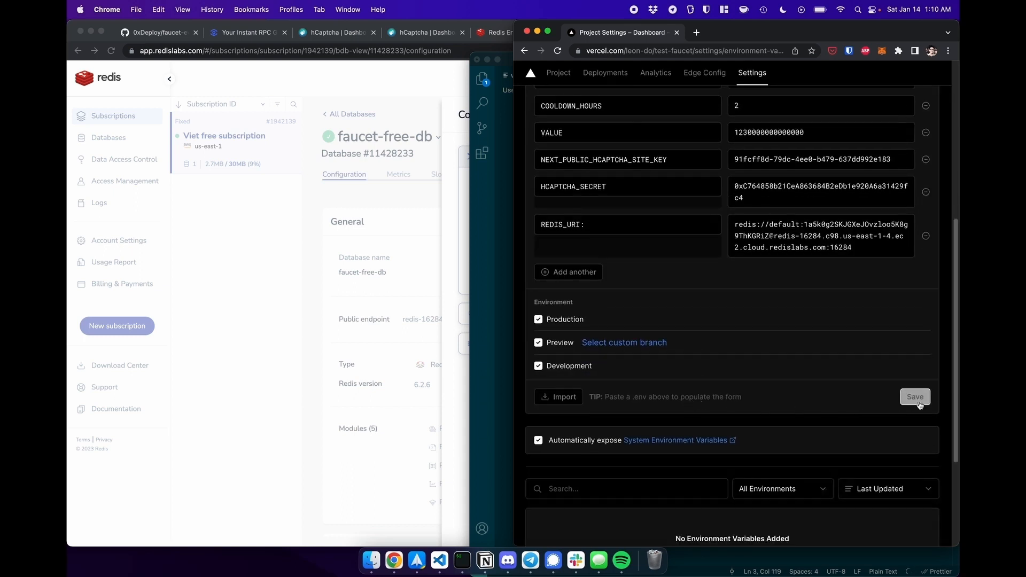
{"action": "left_click", "coordinate": [914, 397]}
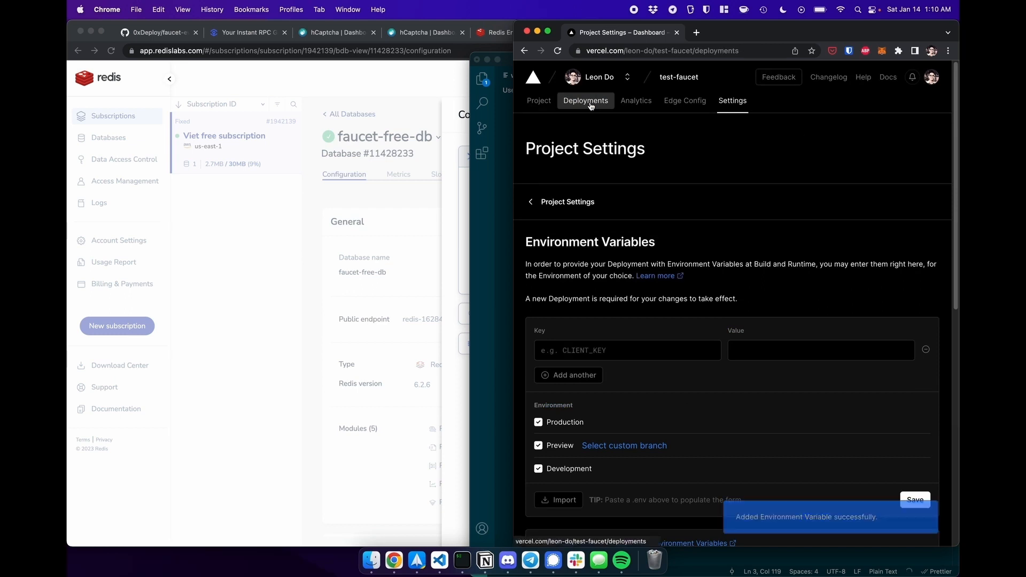
Redeploy the current test-faucet deployment to production without build cache
{"action": "left_click", "coordinate": [586, 100]}
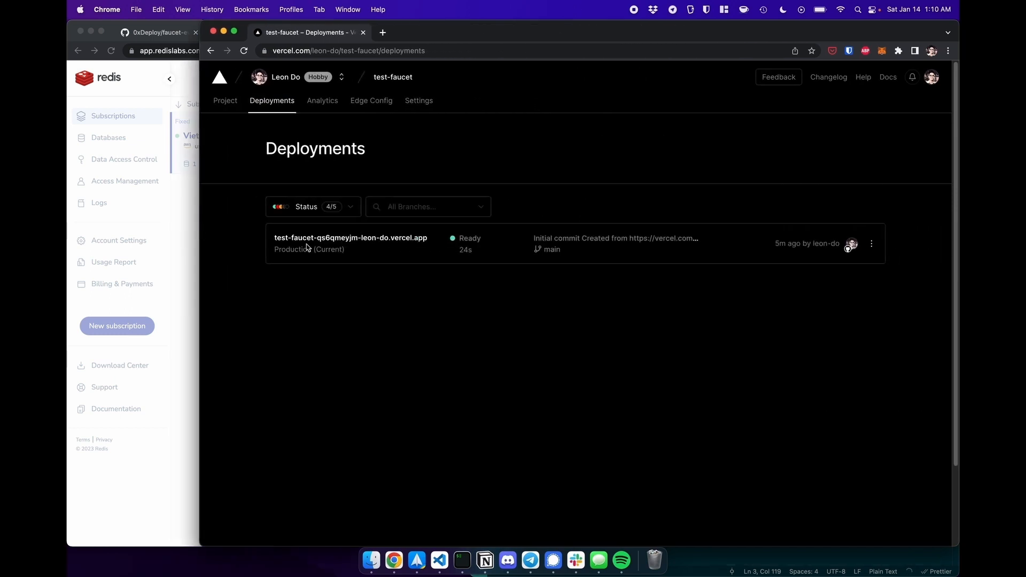
{"action": "left_click", "coordinate": [871, 244]}
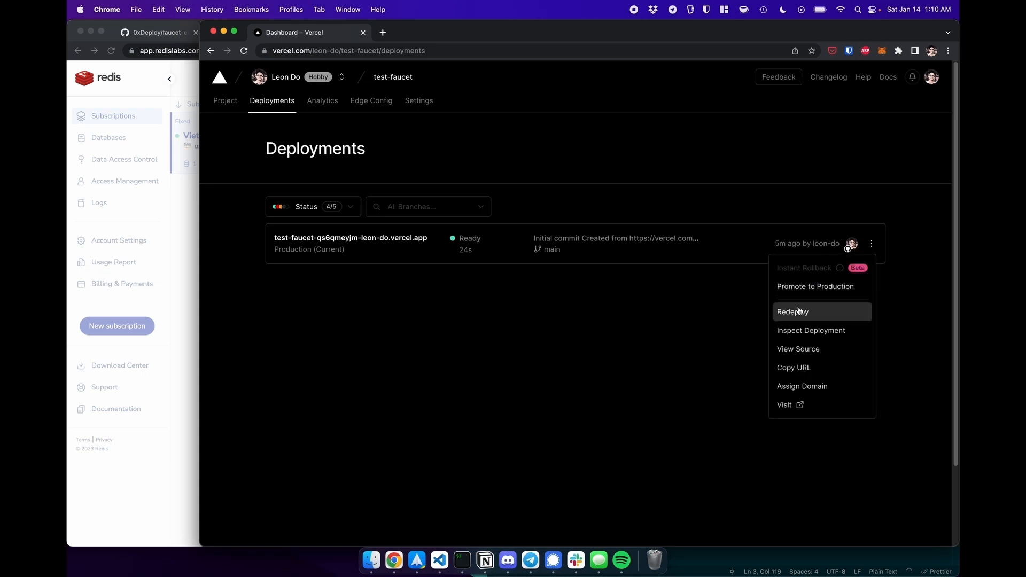
{"action": "left_click", "coordinate": [793, 312]}
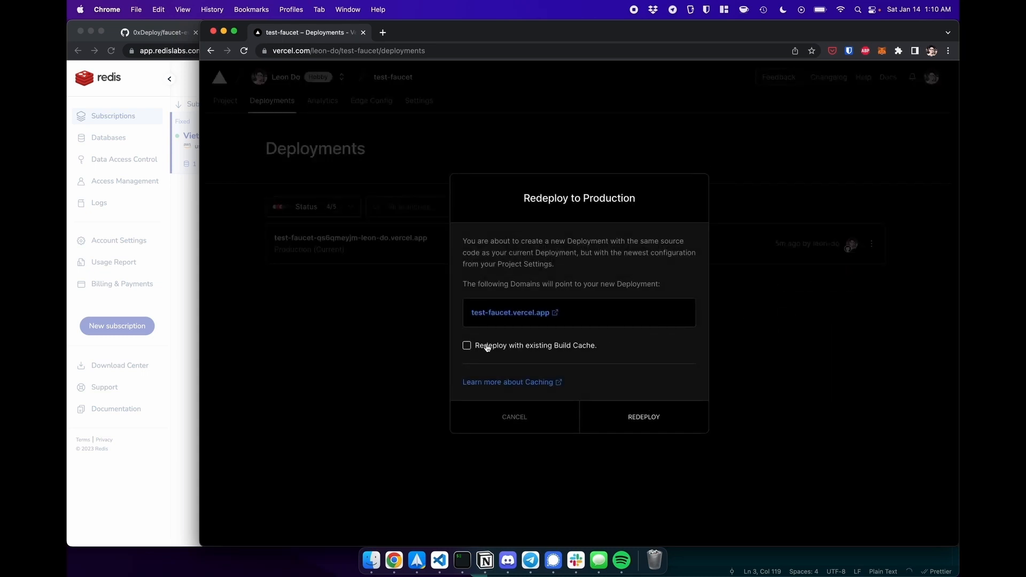
{"action": "left_click", "coordinate": [643, 417]}
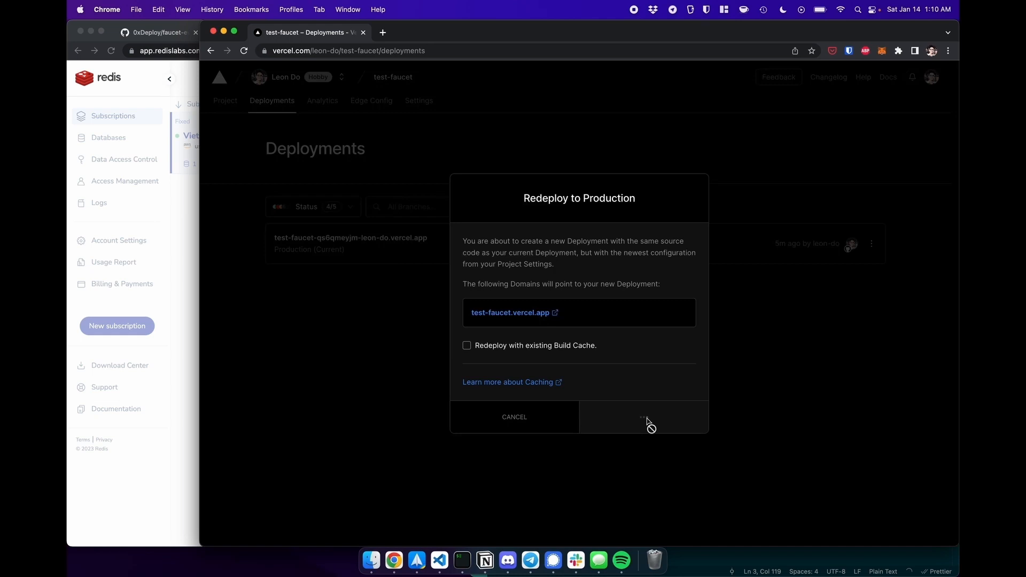
{"action": "left_click", "coordinate": [644, 417]}
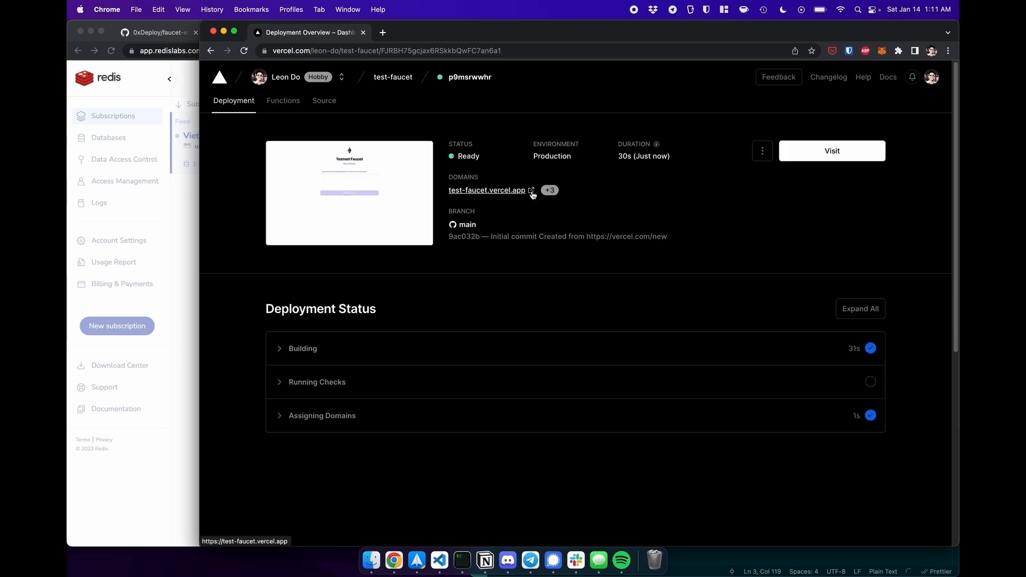
Open test-faucet.vercel.app and switch MetaMask to the Goerli test network
{"action": "left_click", "coordinate": [531, 190]}
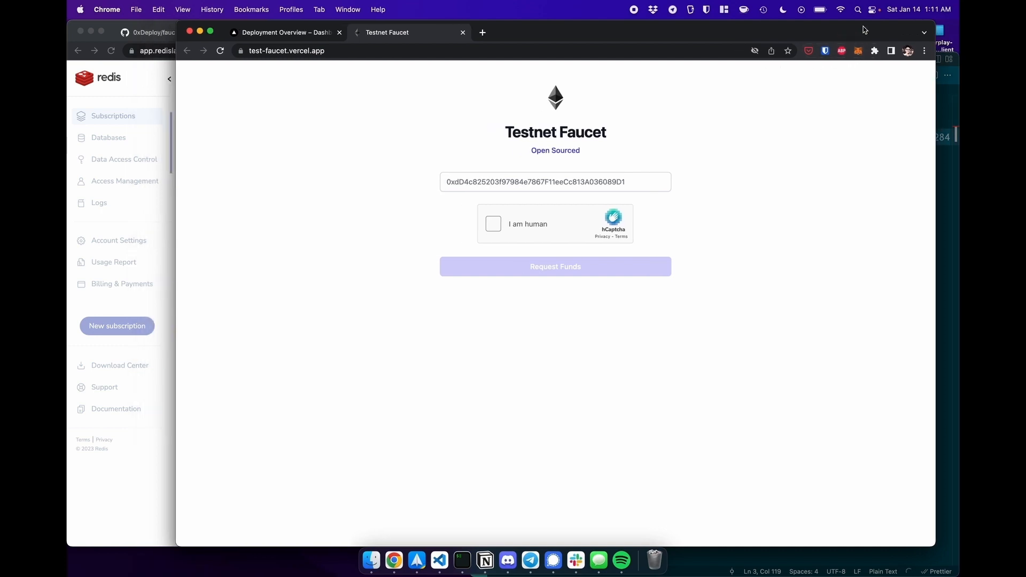
{"action": "left_click", "coordinate": [877, 51]}
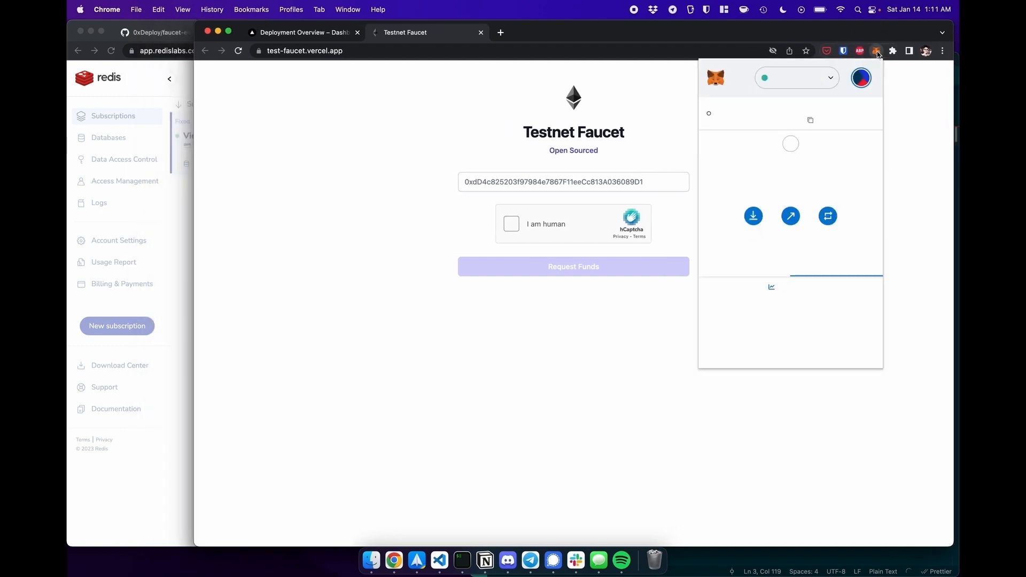
{"action": "left_click", "coordinate": [795, 77]}
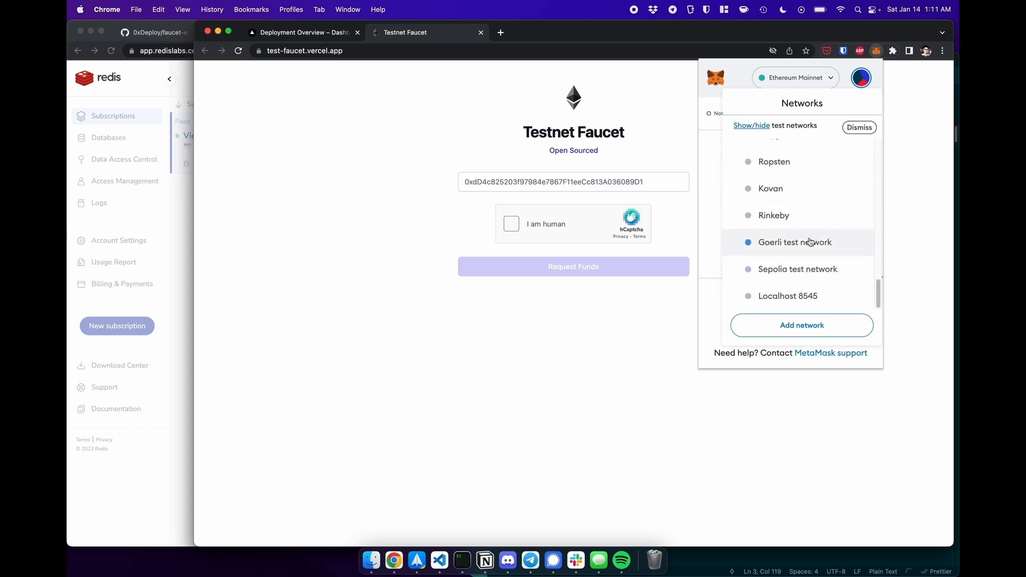
{"action": "left_click", "coordinate": [795, 242]}
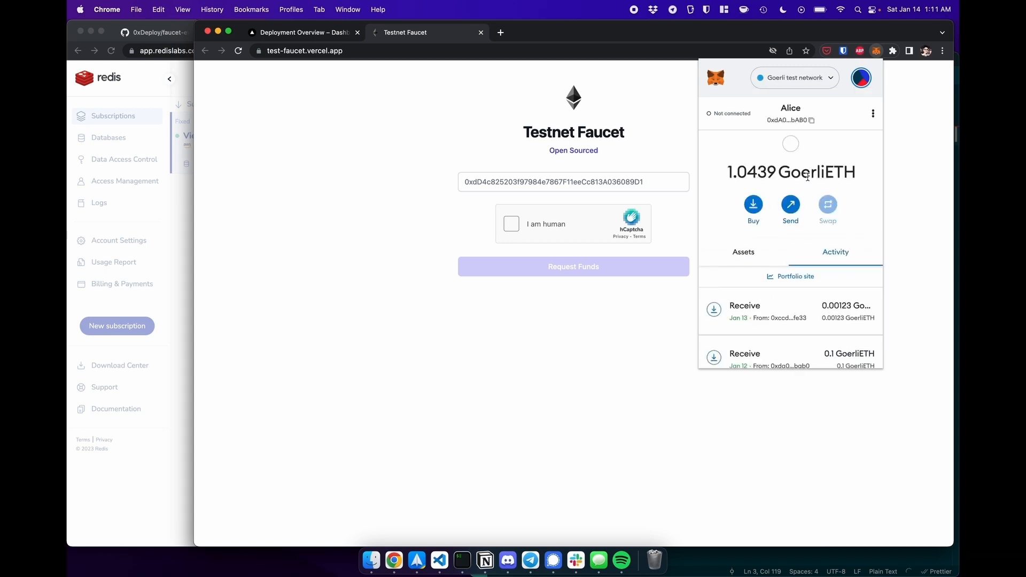
{"action": "mouse_move", "coordinate": [791, 120]}
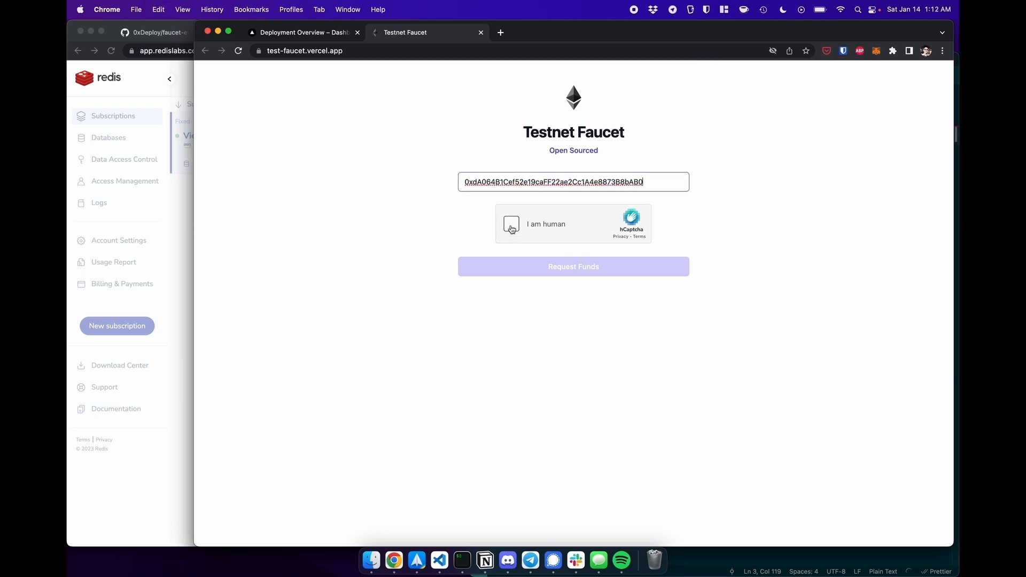
Pass the ladybug image captcha and request funds, getting a transaction hash
{"action": "left_click", "coordinate": [511, 225]}
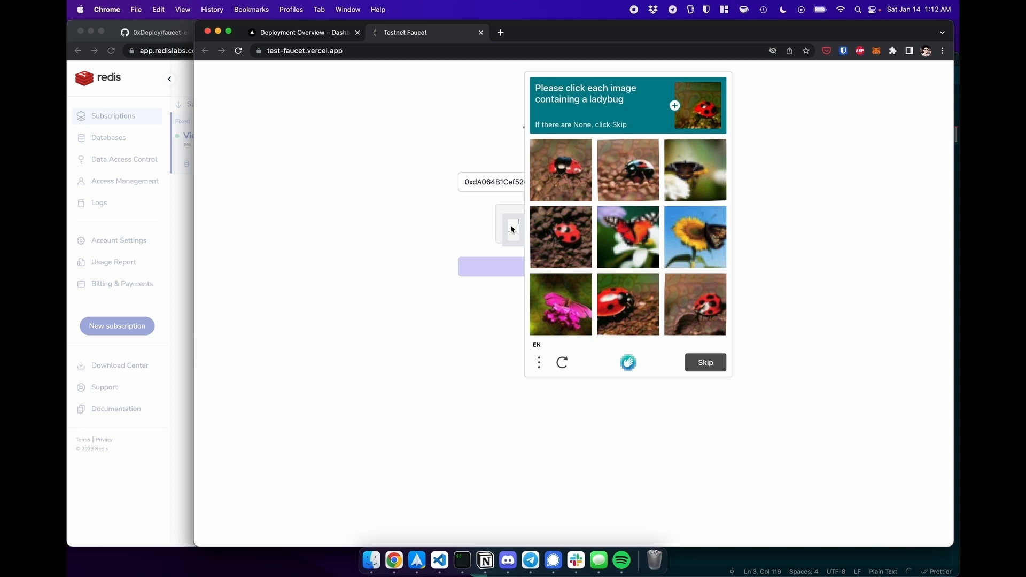
{"action": "mouse_move", "coordinate": [579, 105]}
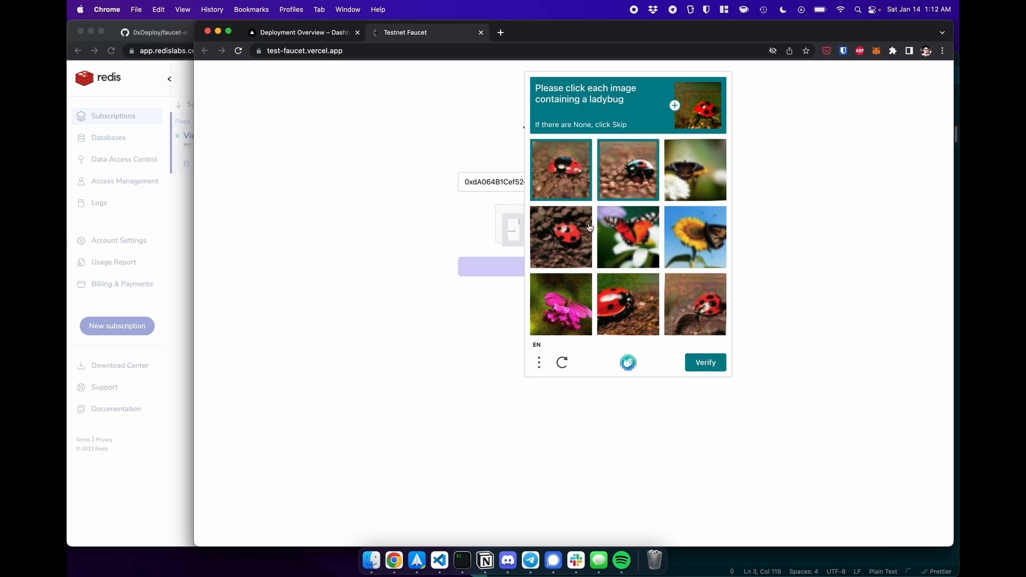
{"action": "left_click", "coordinate": [705, 362]}
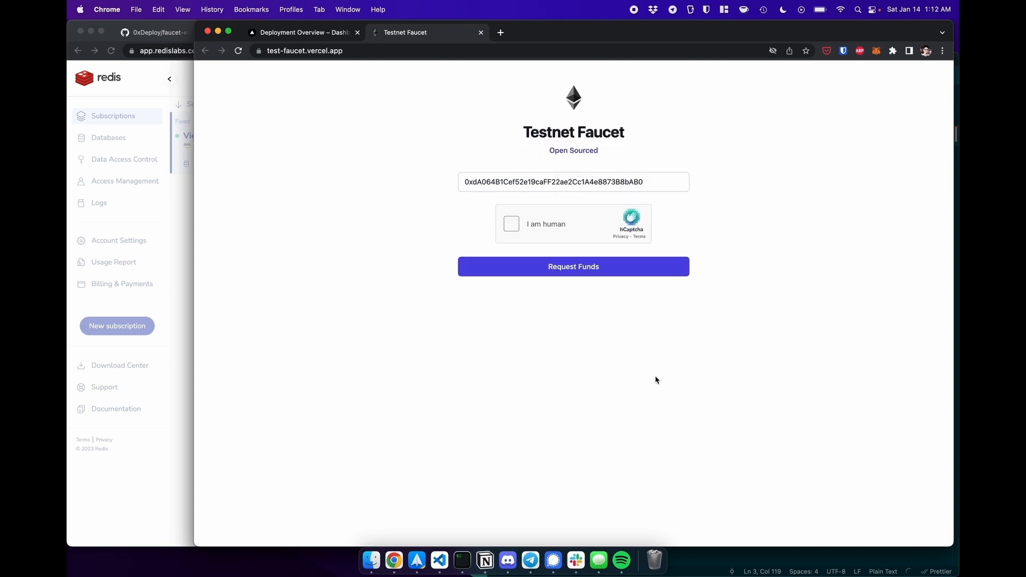
{"action": "left_click", "coordinate": [511, 224]}
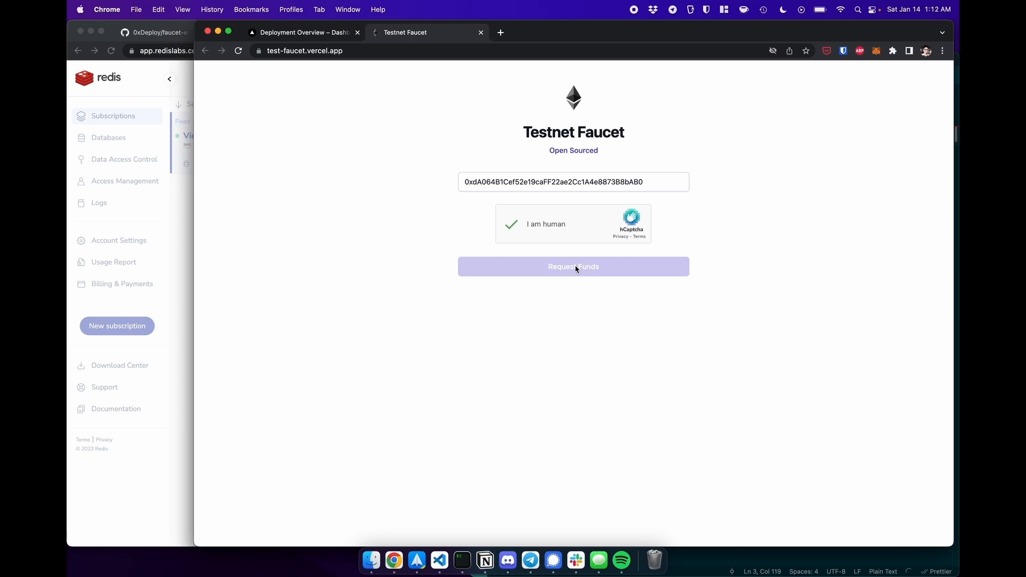
{"action": "left_click", "coordinate": [572, 266]}
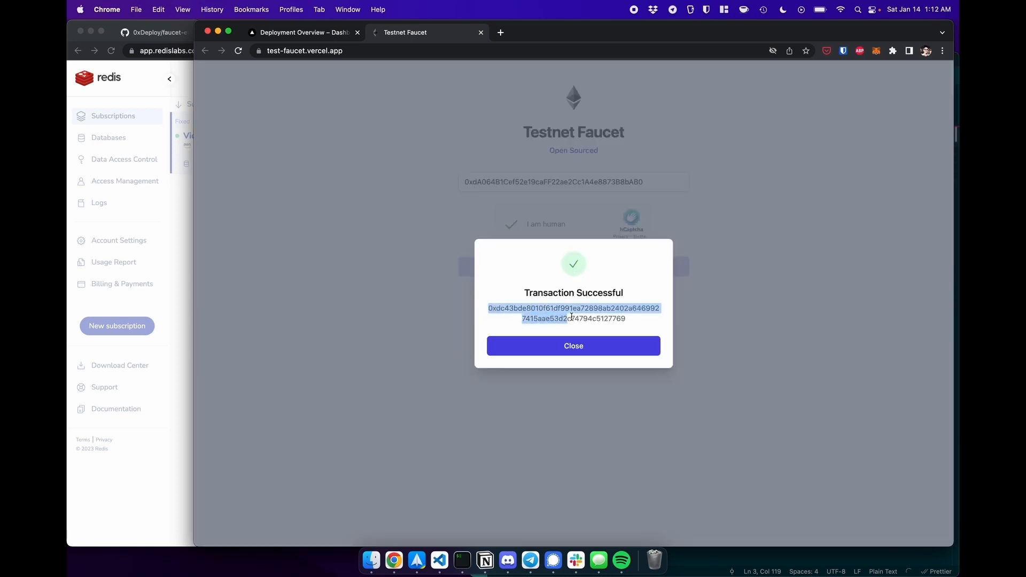
Search the transaction hash on goerli.etherscan.io, confirm Success and 0.00123 Ether, then return
{"action": "left_click", "coordinate": [499, 32]}
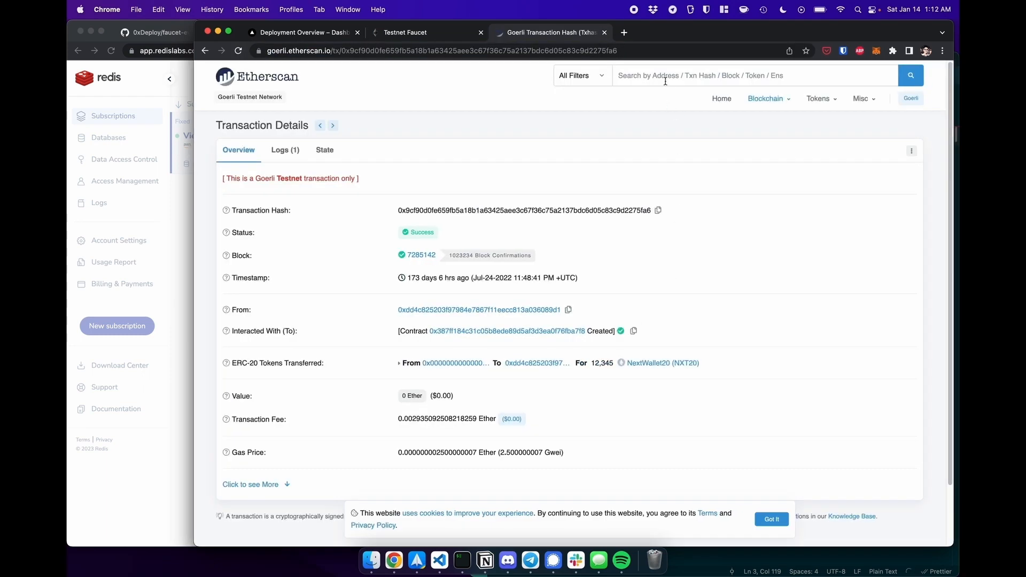
{"action": "left_click", "coordinate": [332, 125]}
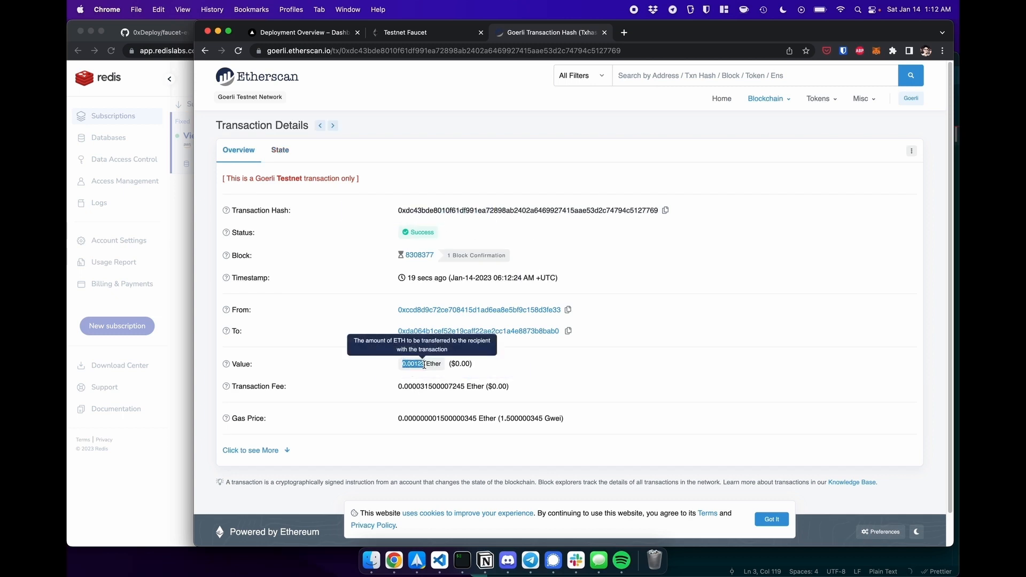
{"action": "mouse_move", "coordinate": [466, 234]}
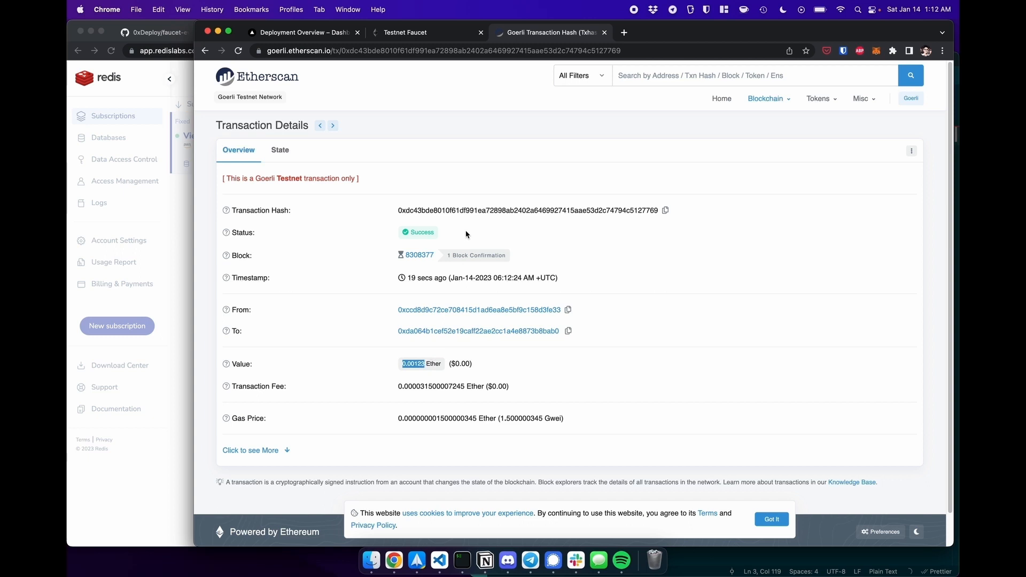
{"action": "left_click", "coordinate": [405, 32]}
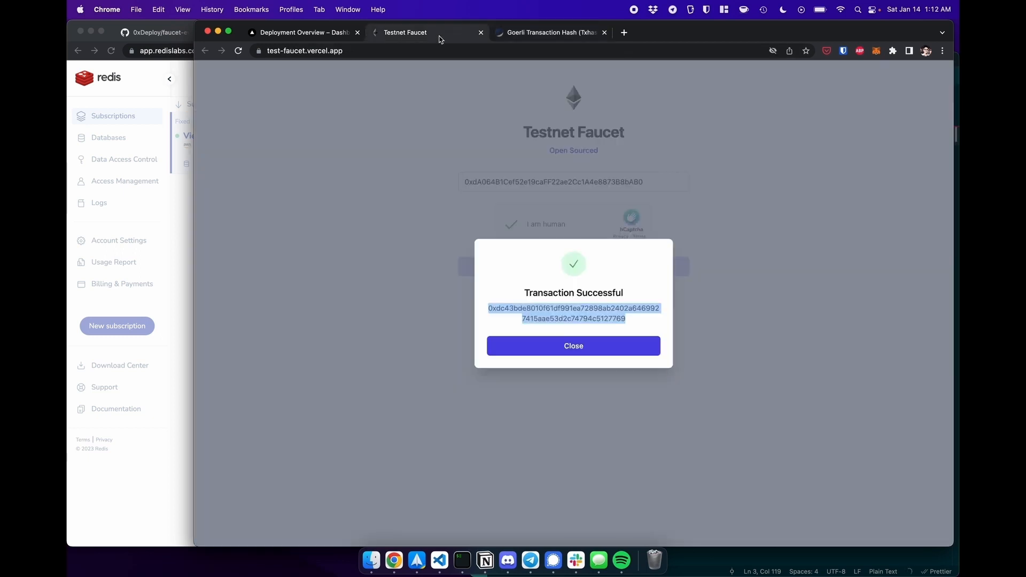
Close the success message and re-enter the wallet address in the recipient field
{"action": "left_click", "coordinate": [573, 345]}
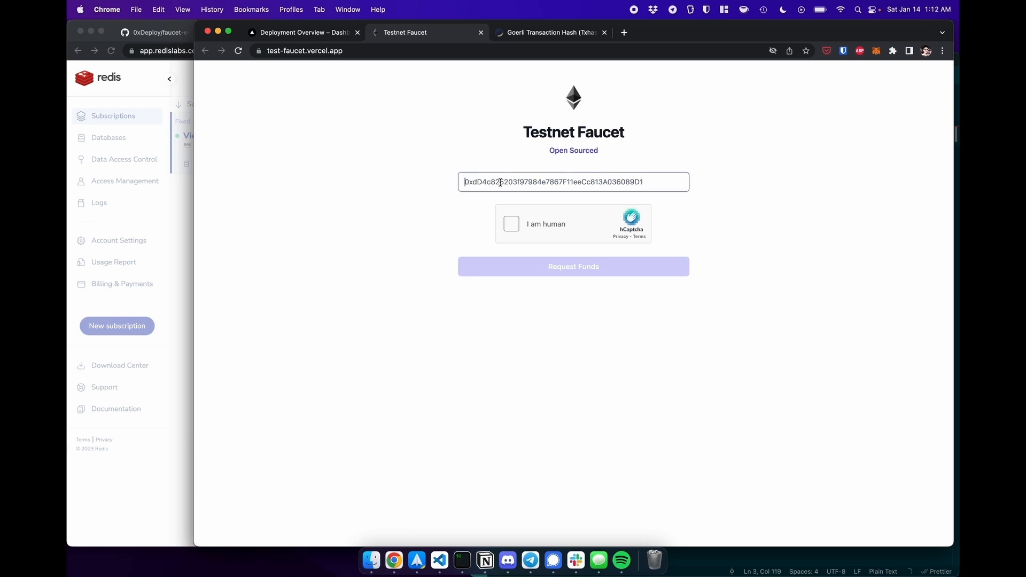
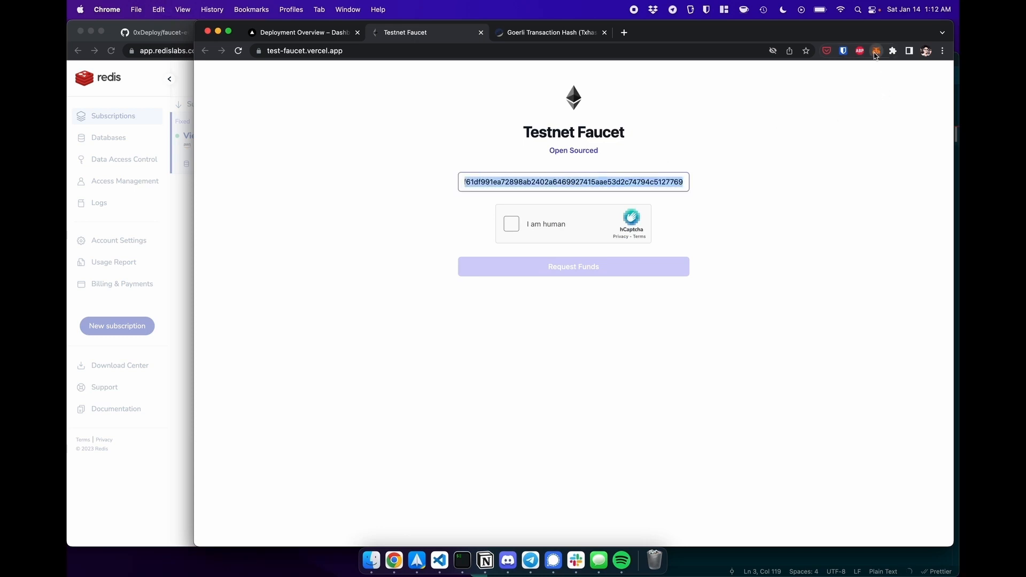
{"action": "left_click", "coordinate": [875, 50]}
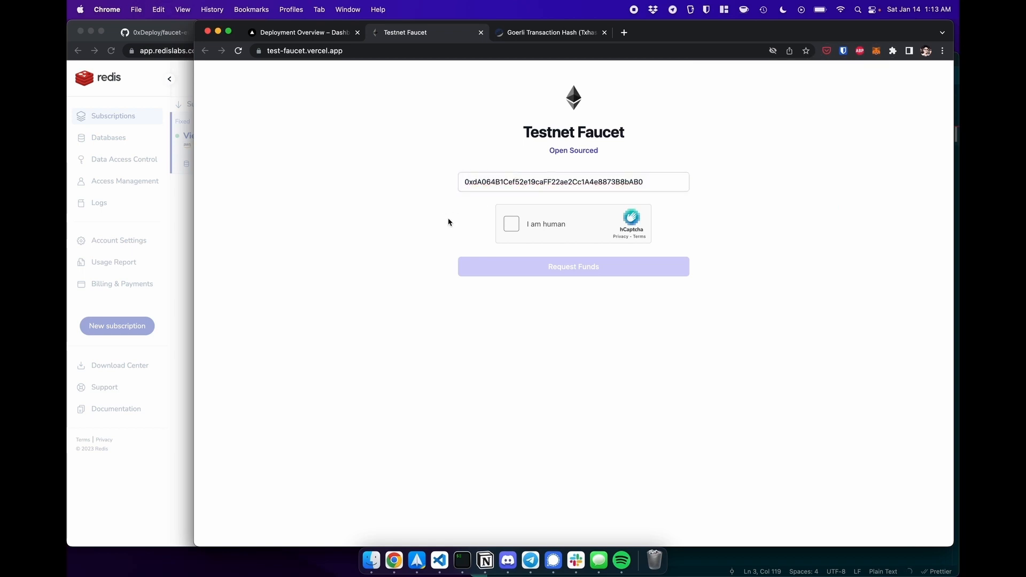
Pass the hCaptcha again and request funds, getting the wait-2-hours cooldown error
{"action": "left_click", "coordinate": [511, 223]}
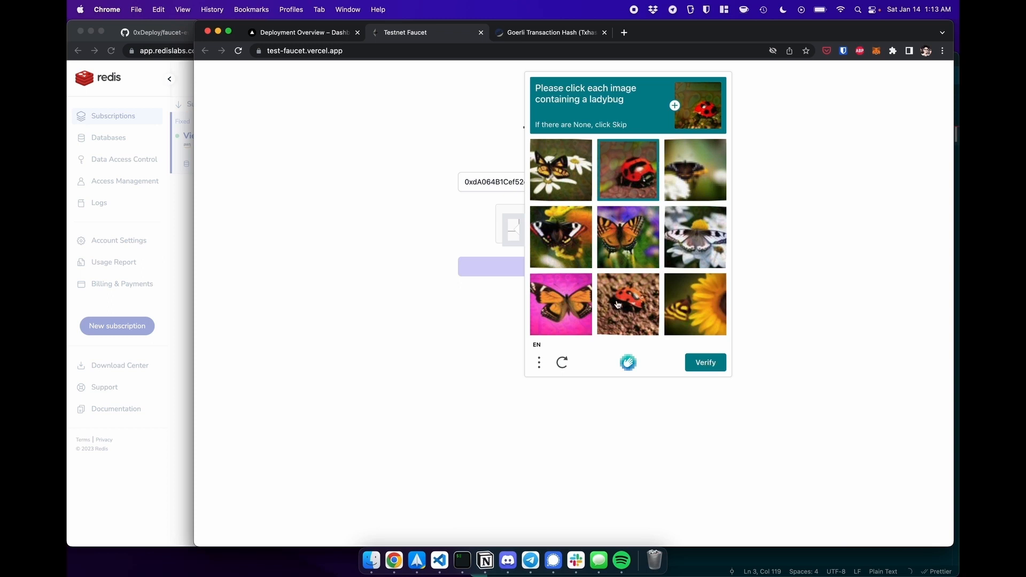
{"action": "left_click", "coordinate": [705, 362]}
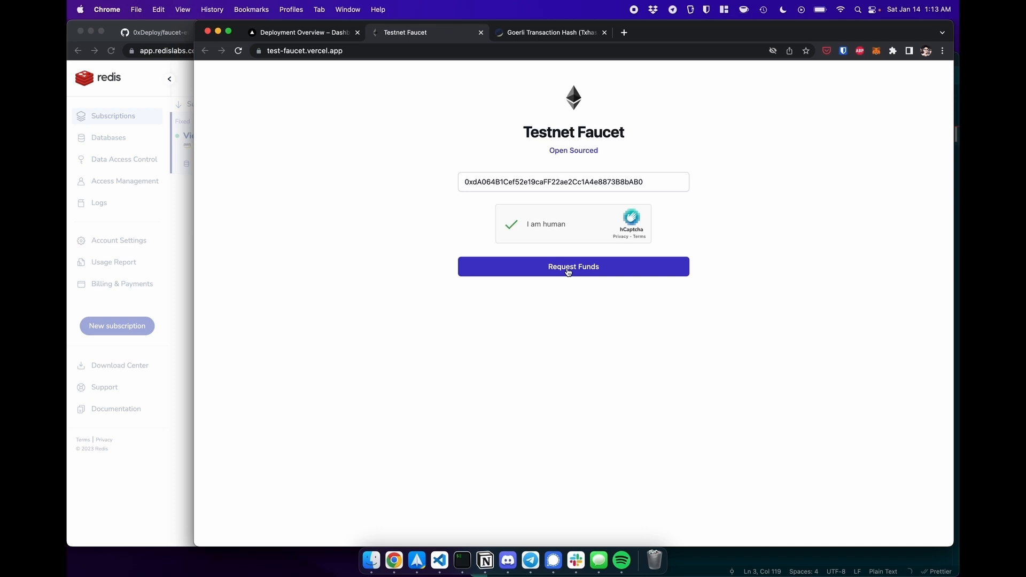
{"action": "left_click", "coordinate": [572, 266]}
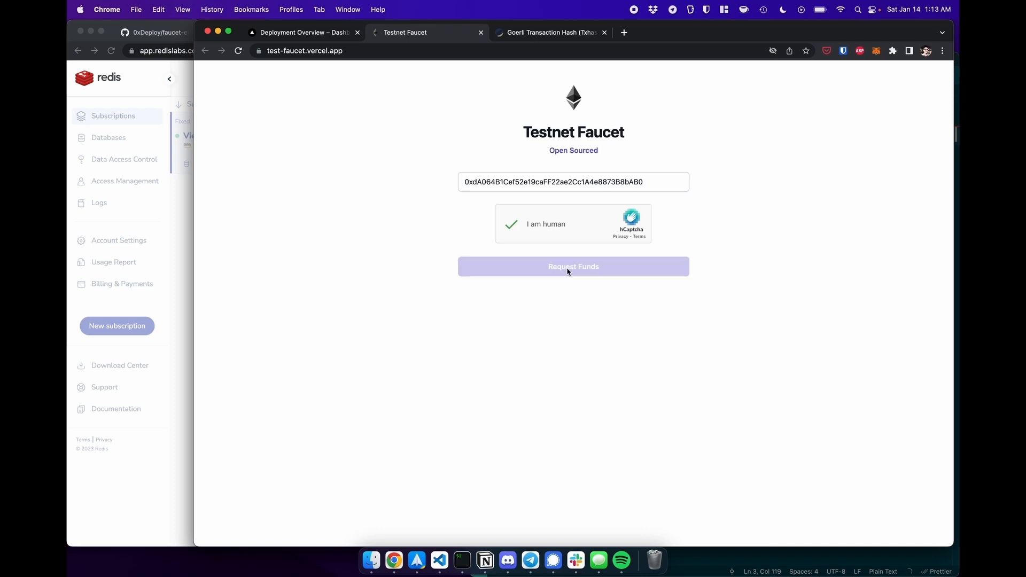
{"action": "left_click", "coordinate": [572, 267]}
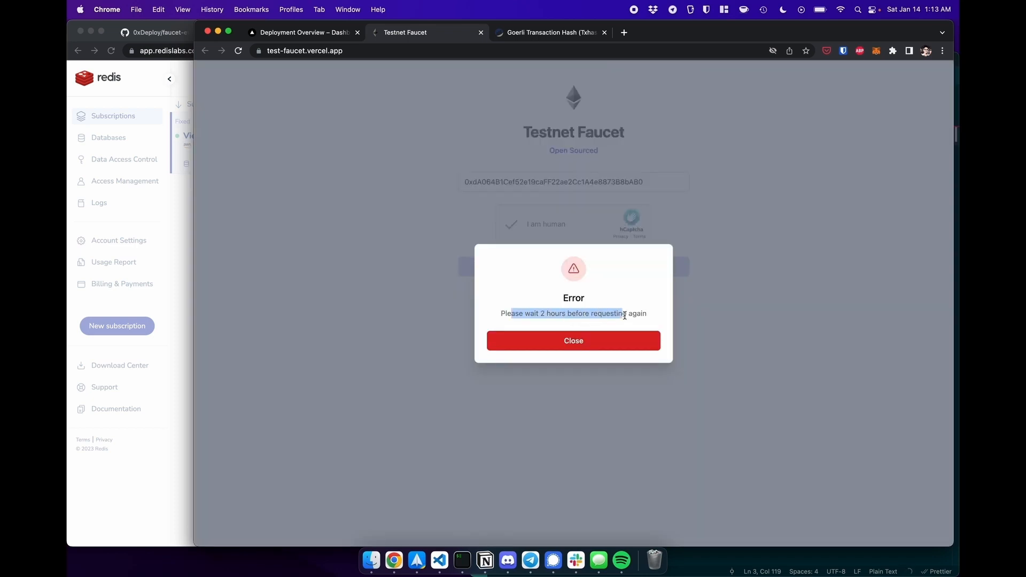